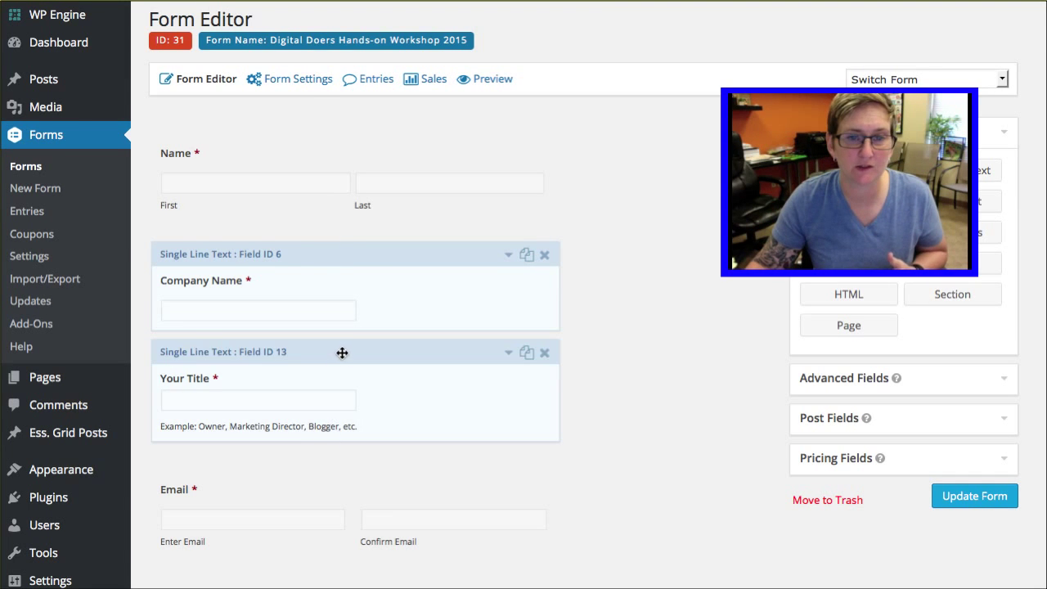
Expand the Company Name field, check its Appearance options, and return to its General options
left_click_drag(342, 351, 347, 363)
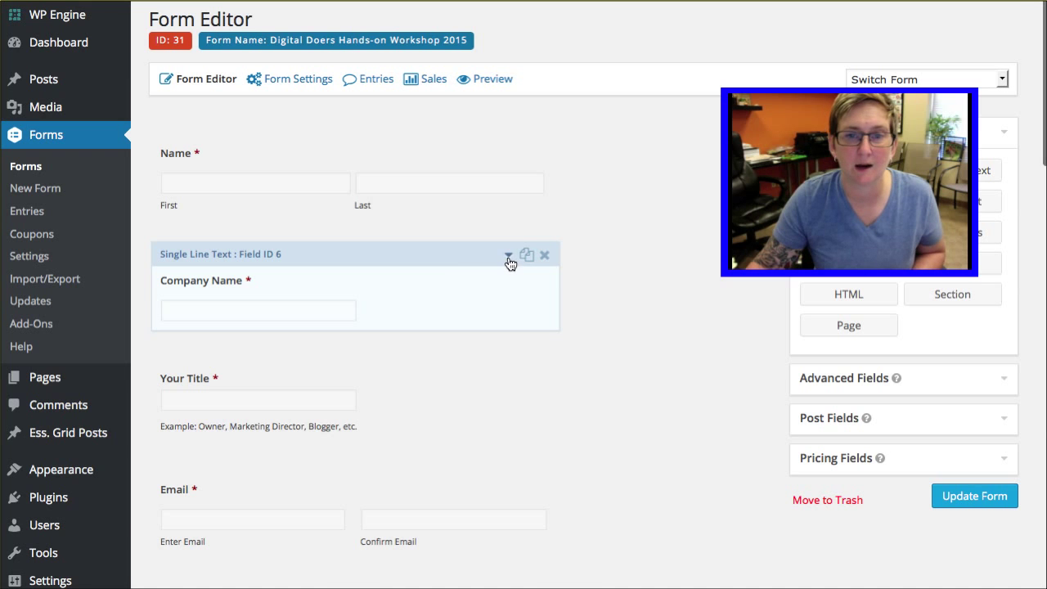
left_click(507, 256)
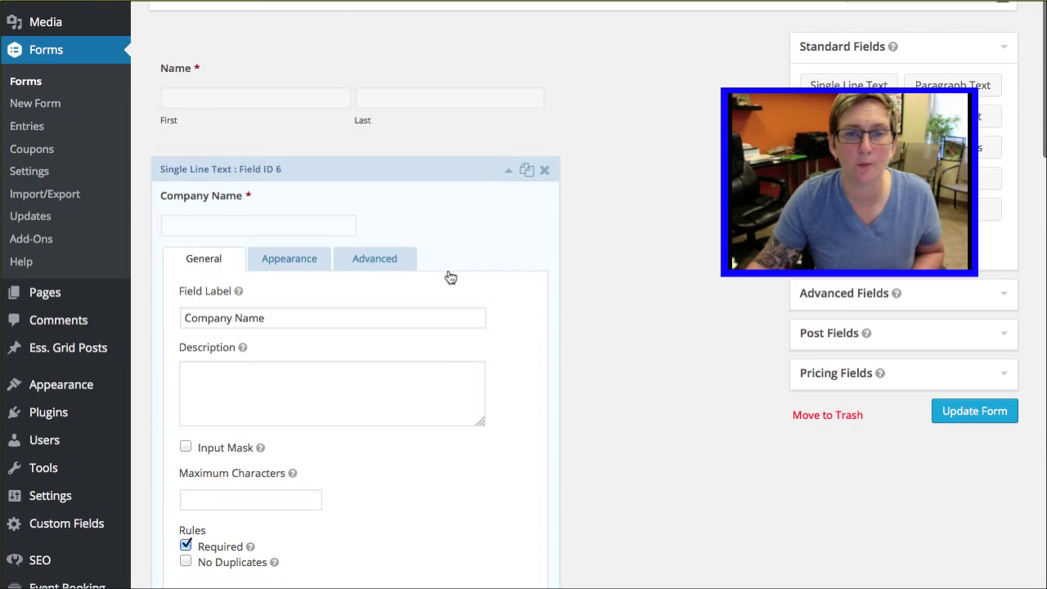
scroll("down", 3)
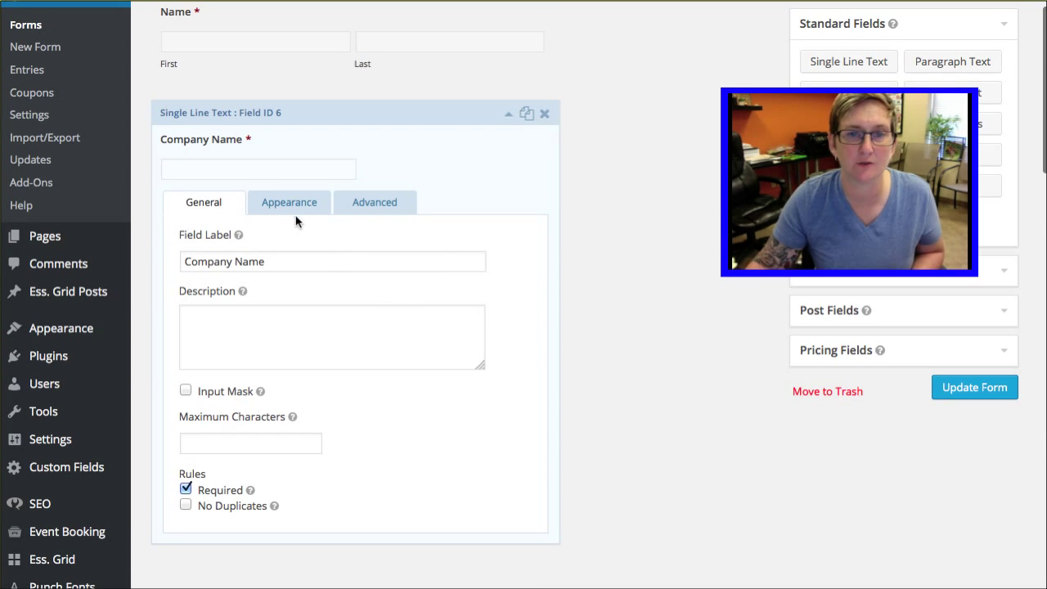
left_click(288, 203)
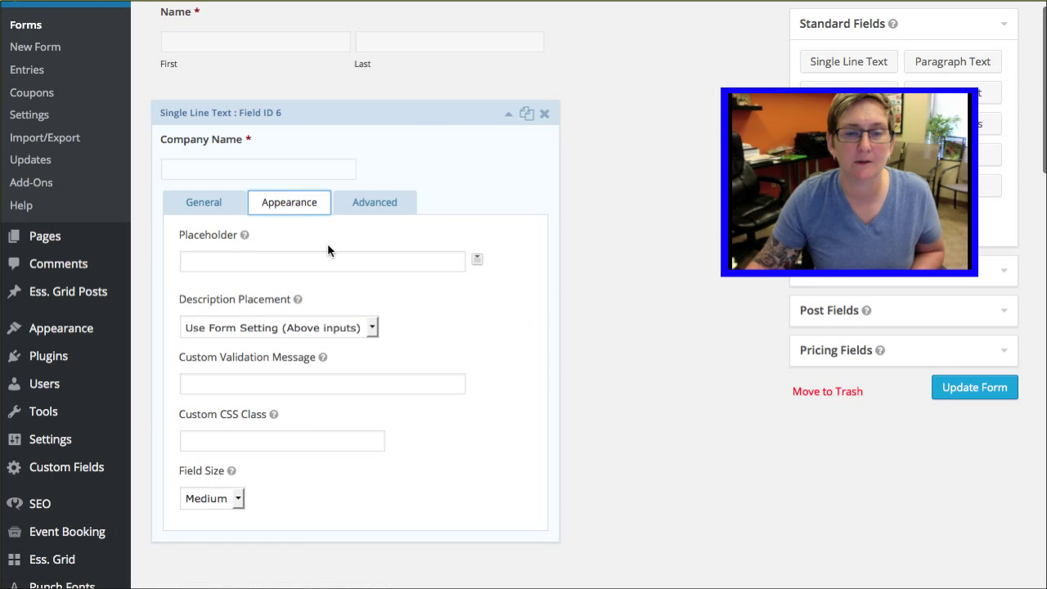
mouse_move(327, 286)
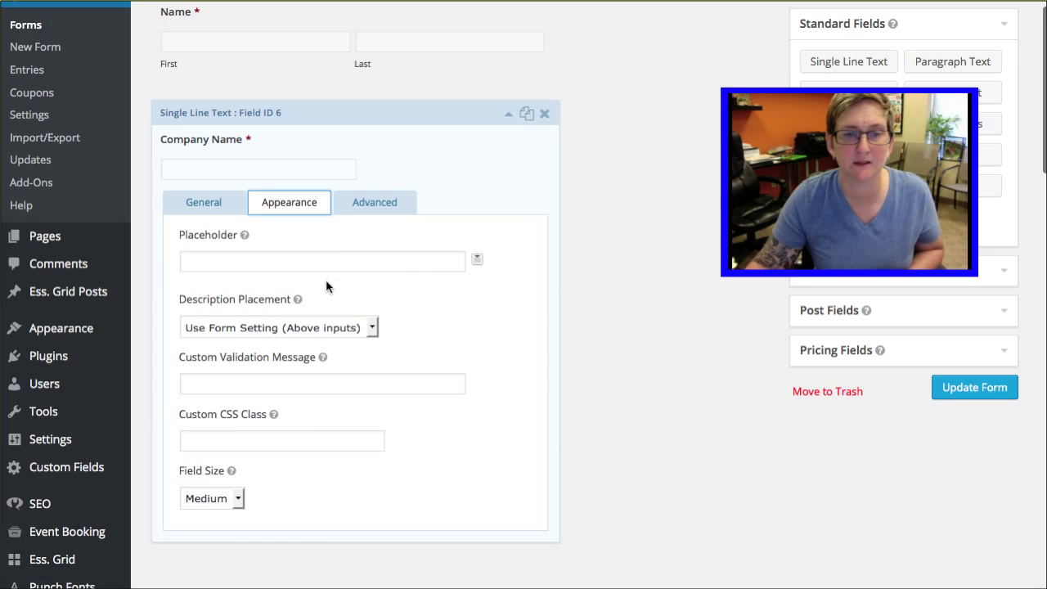
mouse_move(246, 236)
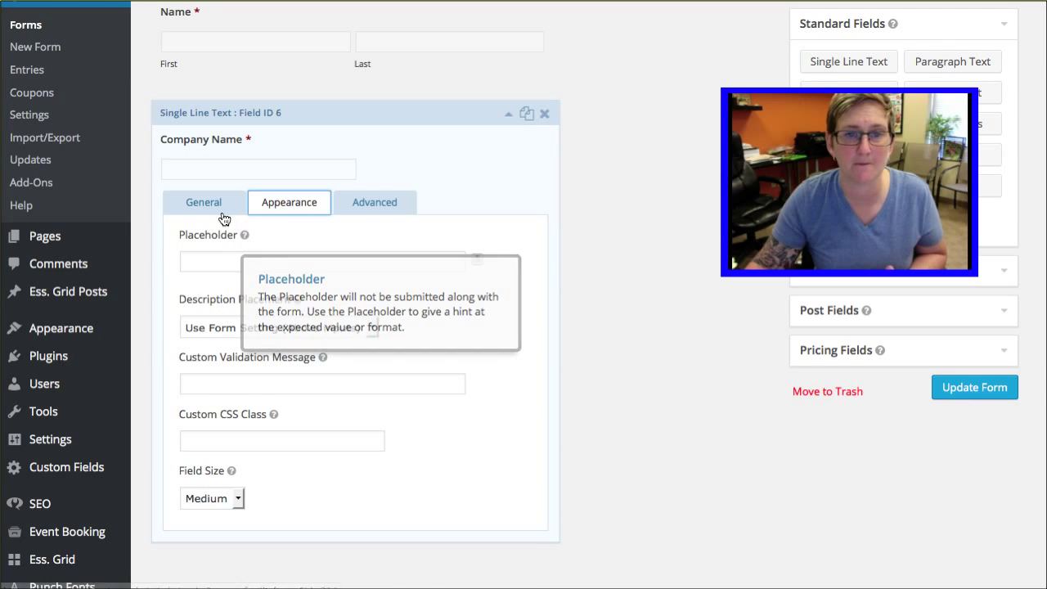
left_click(203, 203)
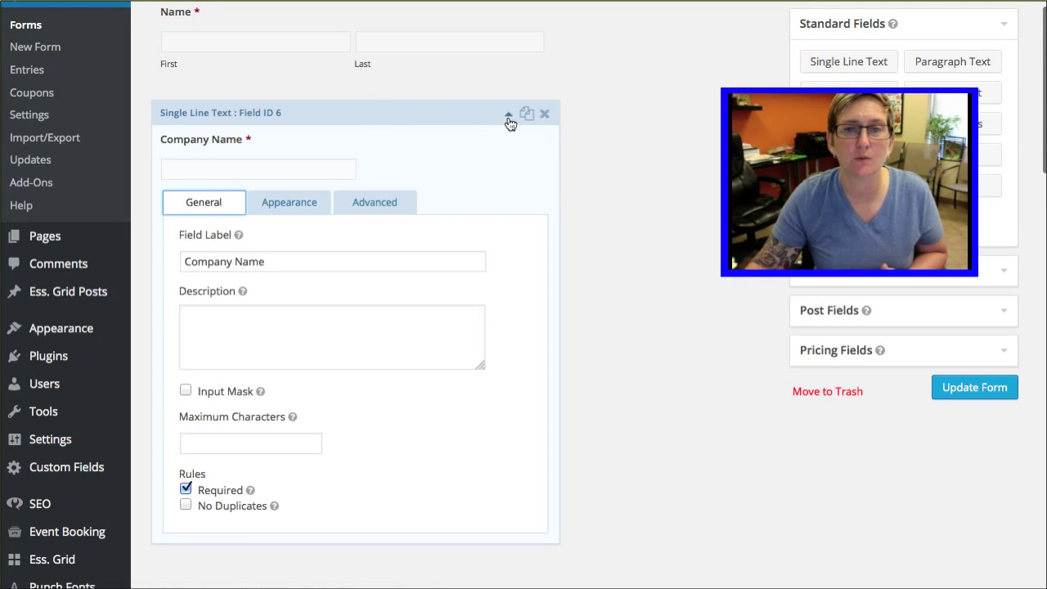
Collapse Company Name's settings and review the live form with Company Name and Your Title full-width
left_click(505, 113)
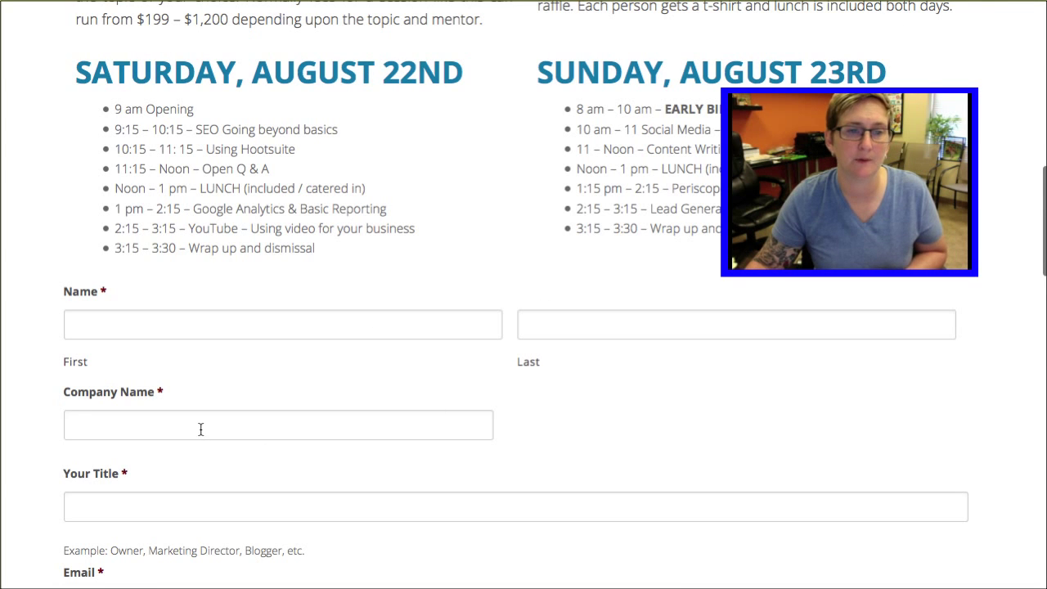
scroll("down", 3)
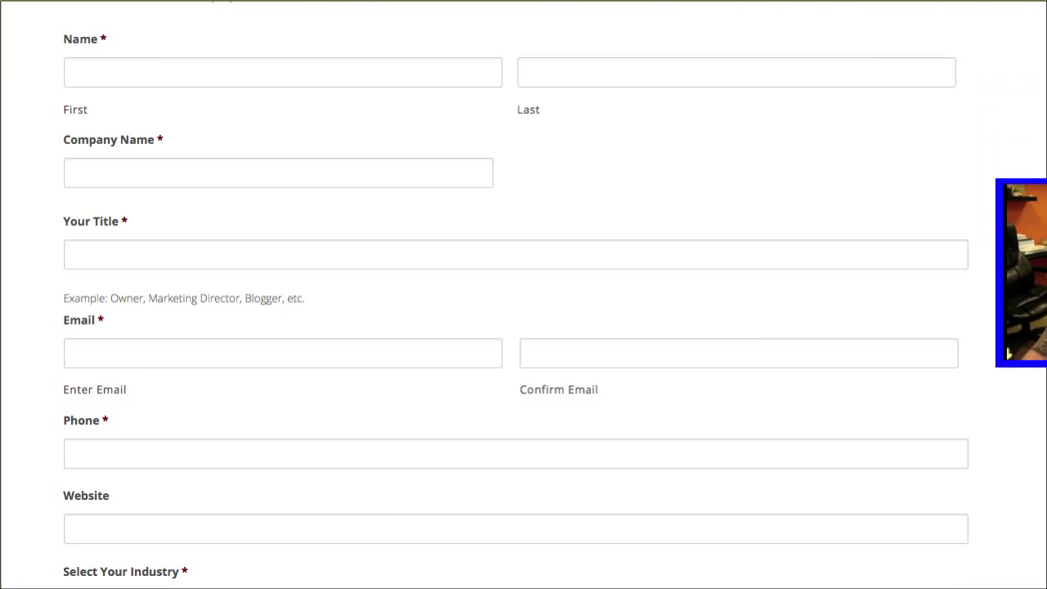
scroll("up", 3)
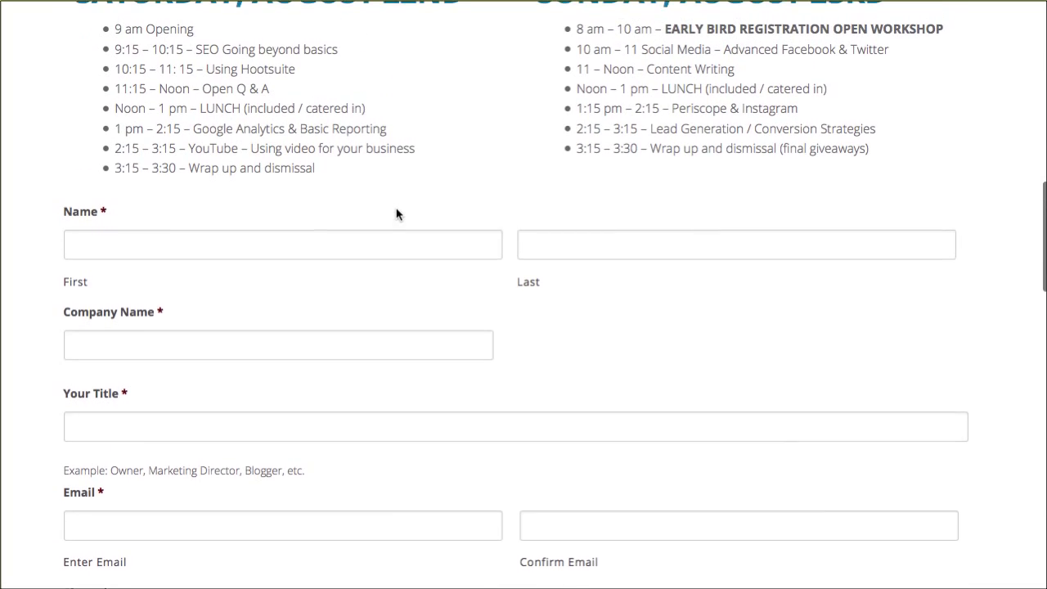
scroll("up", 3)
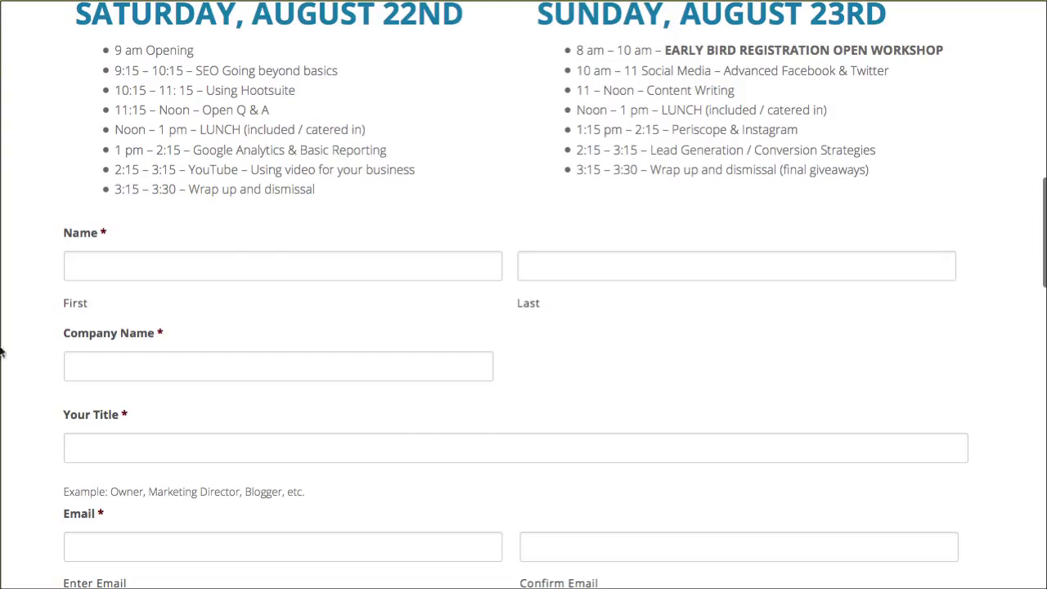
mouse_move(677, 346)
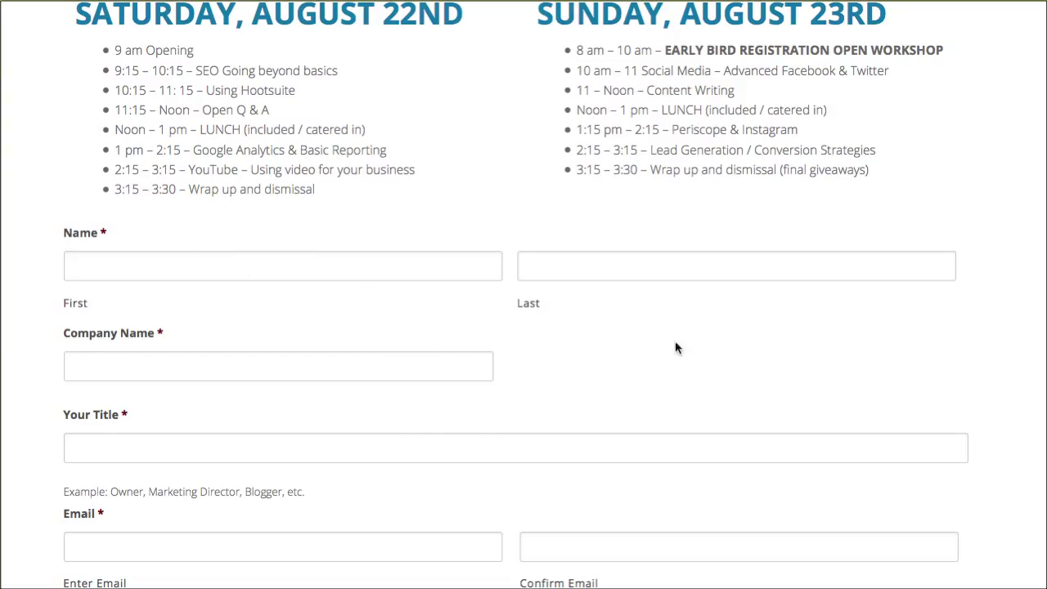
scroll("down", 3)
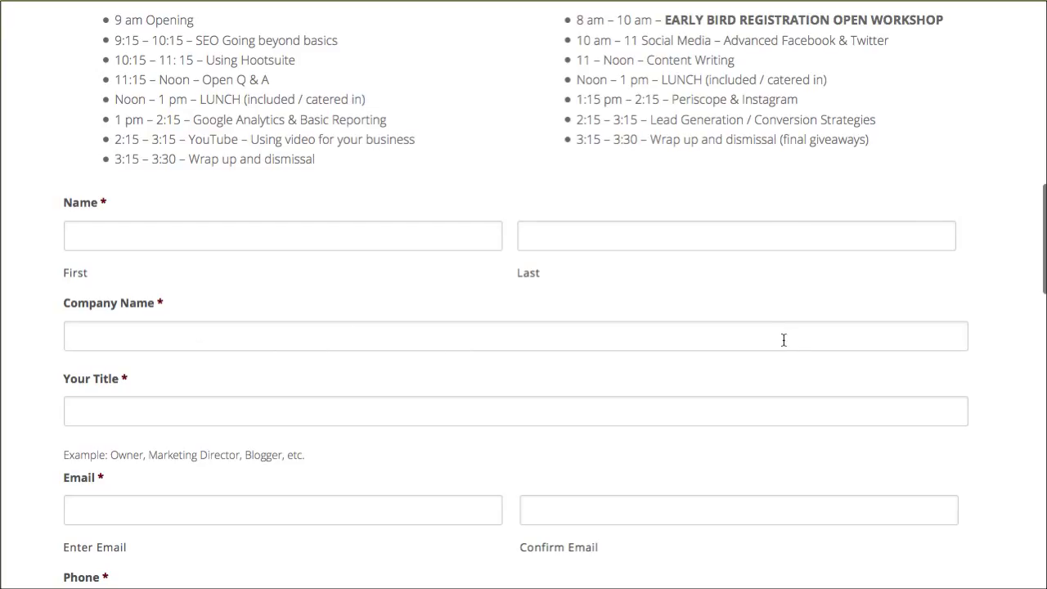
mouse_move(778, 342)
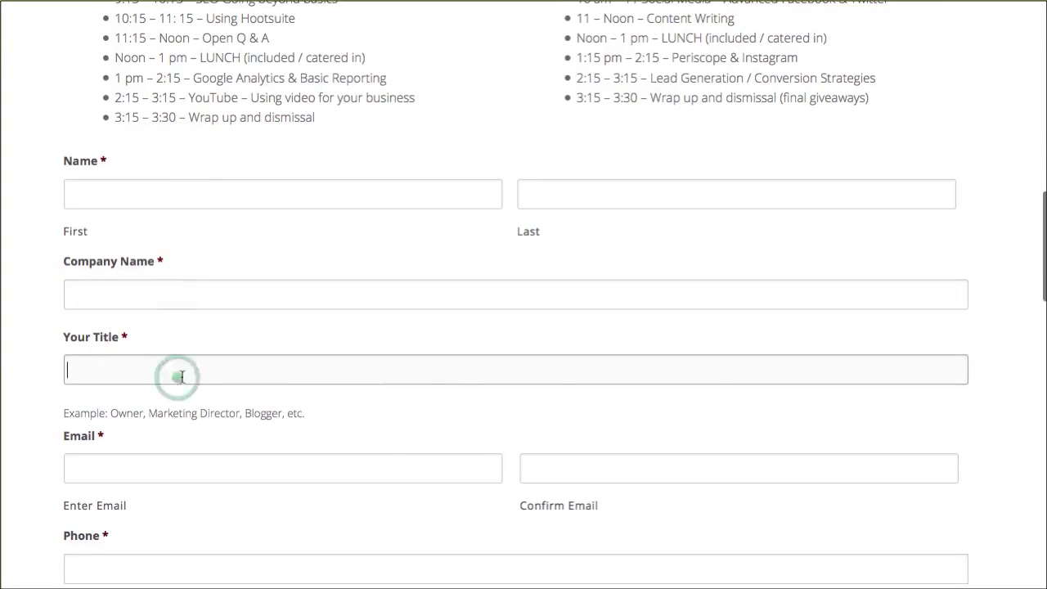
mouse_move(457, 283)
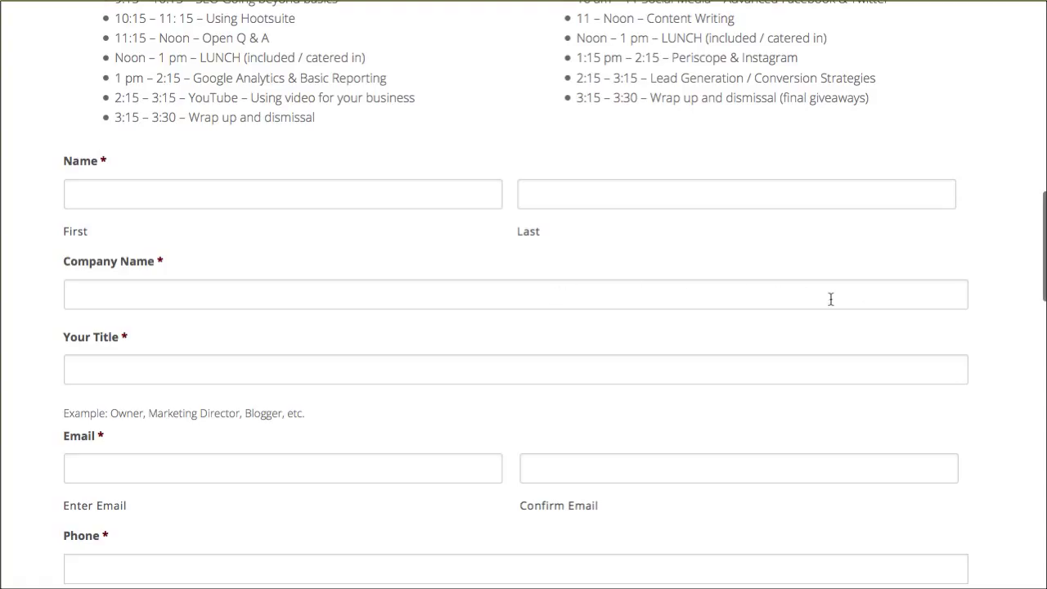
mouse_move(591, 204)
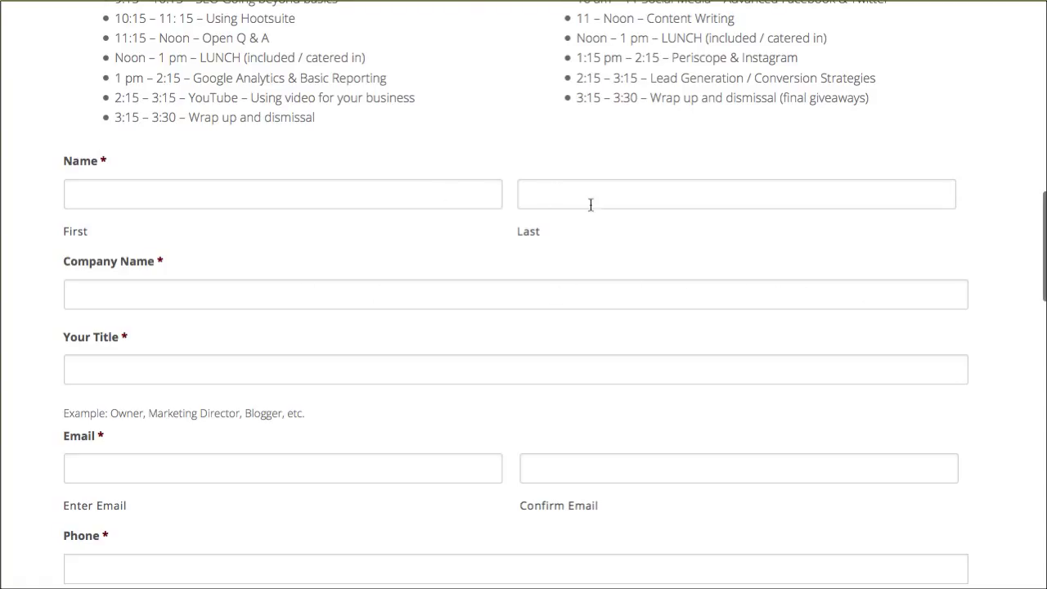
mouse_move(710, 290)
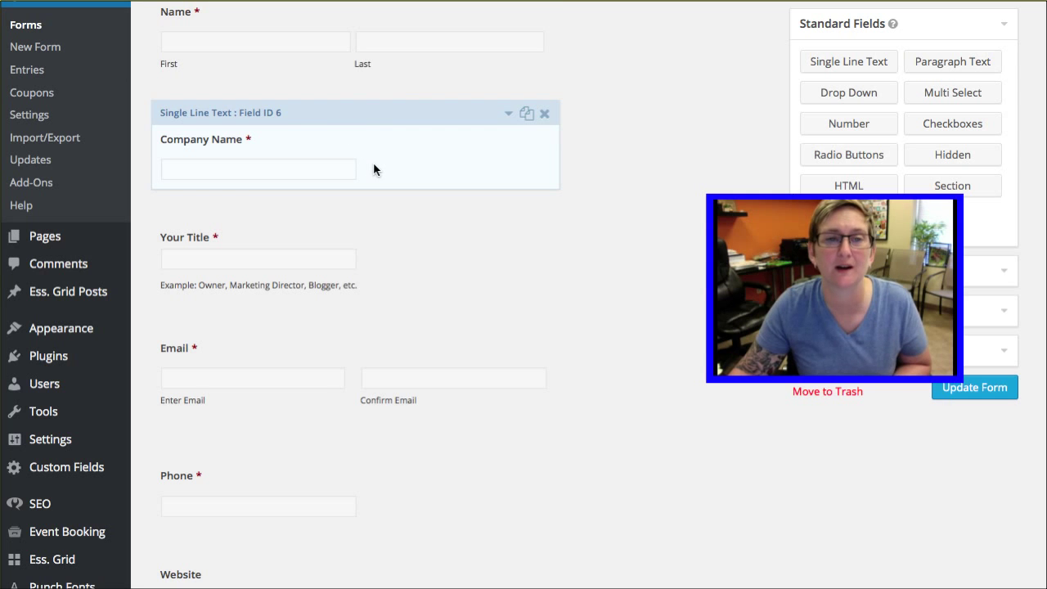
mouse_move(449, 157)
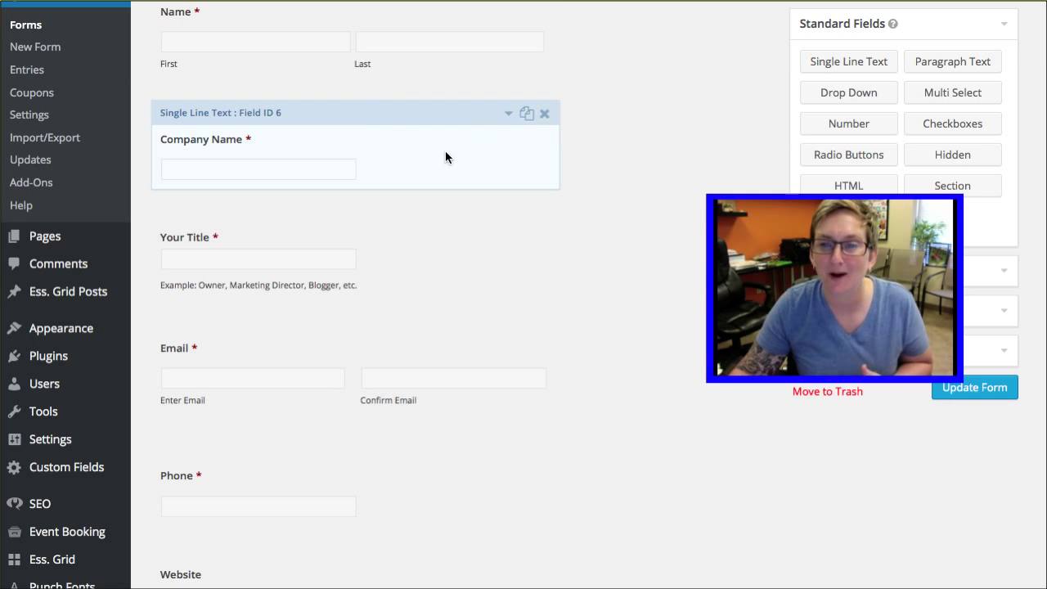
mouse_move(340, 167)
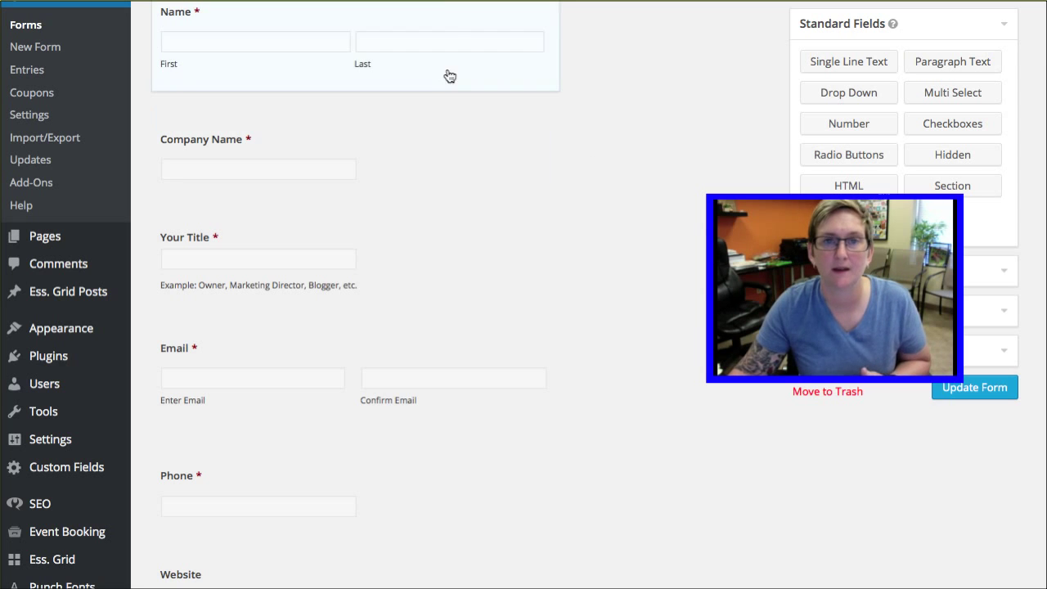
Give the Company Name field the custom CSS class gf_left_half
left_click(259, 160)
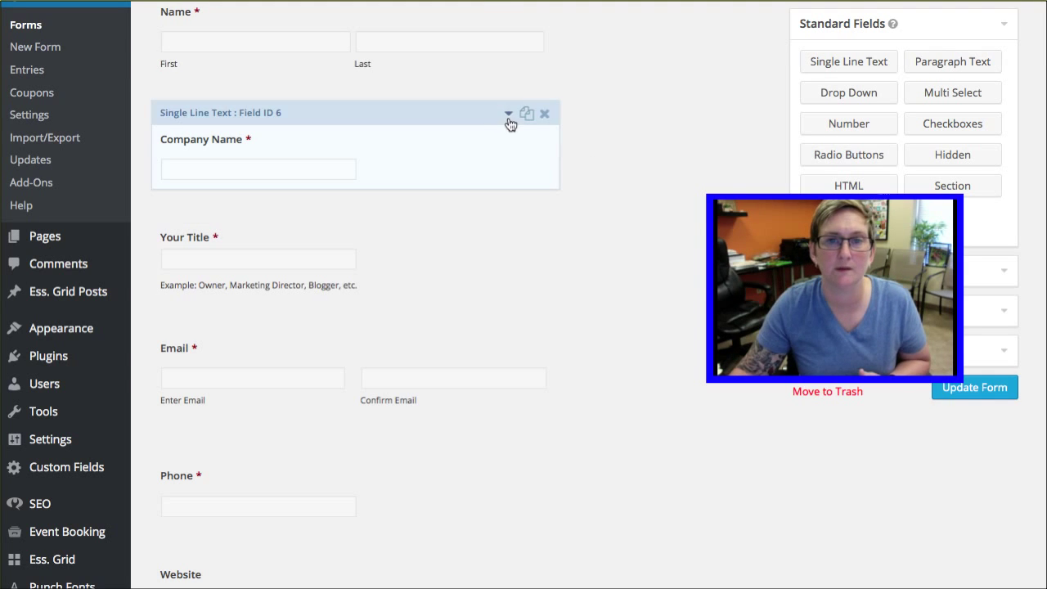
left_click(509, 112)
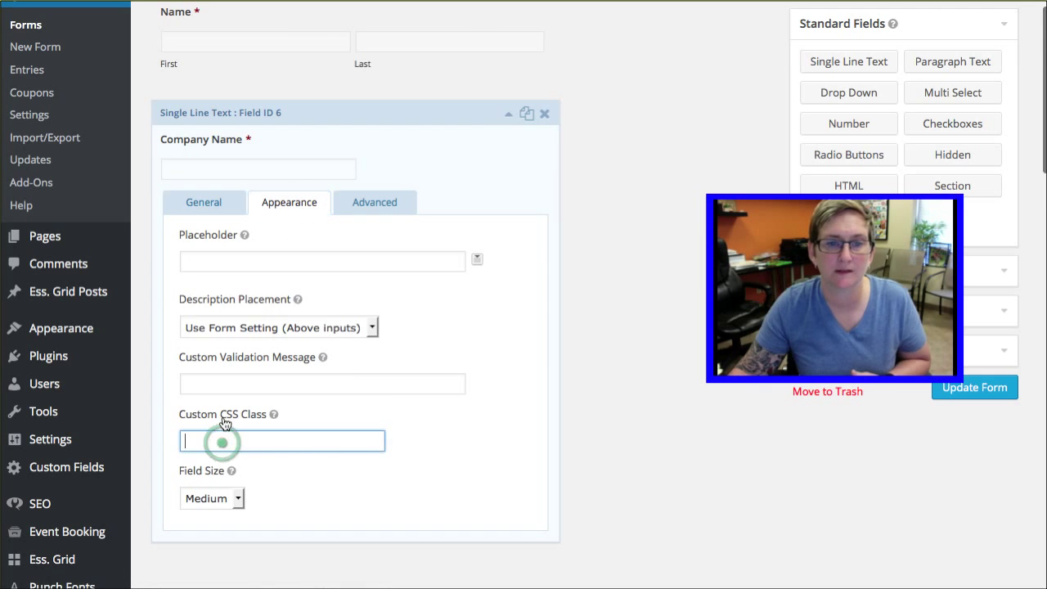
mouse_move(271, 416)
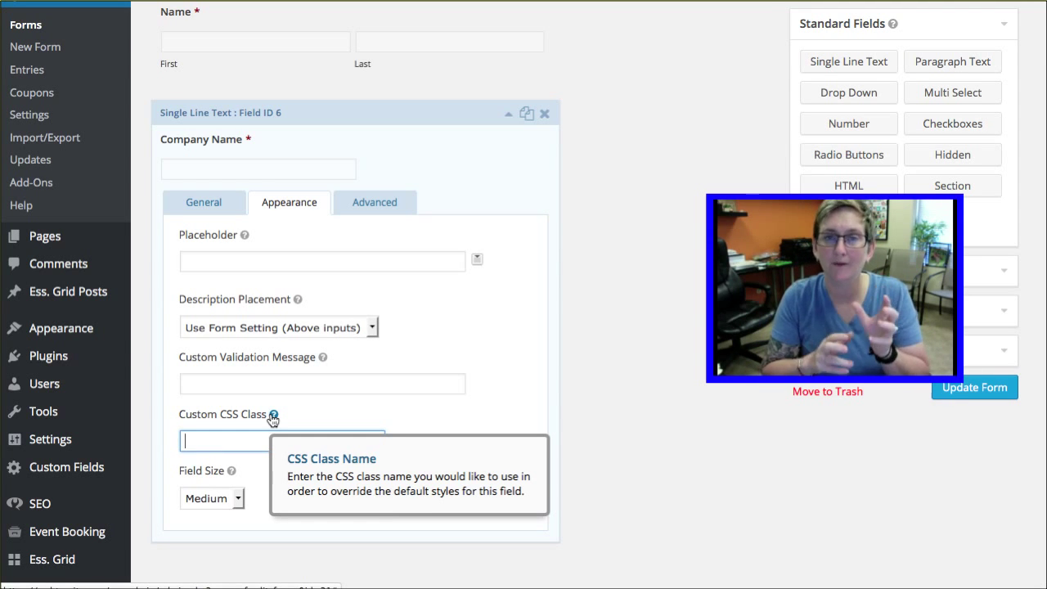
type("gf_left")
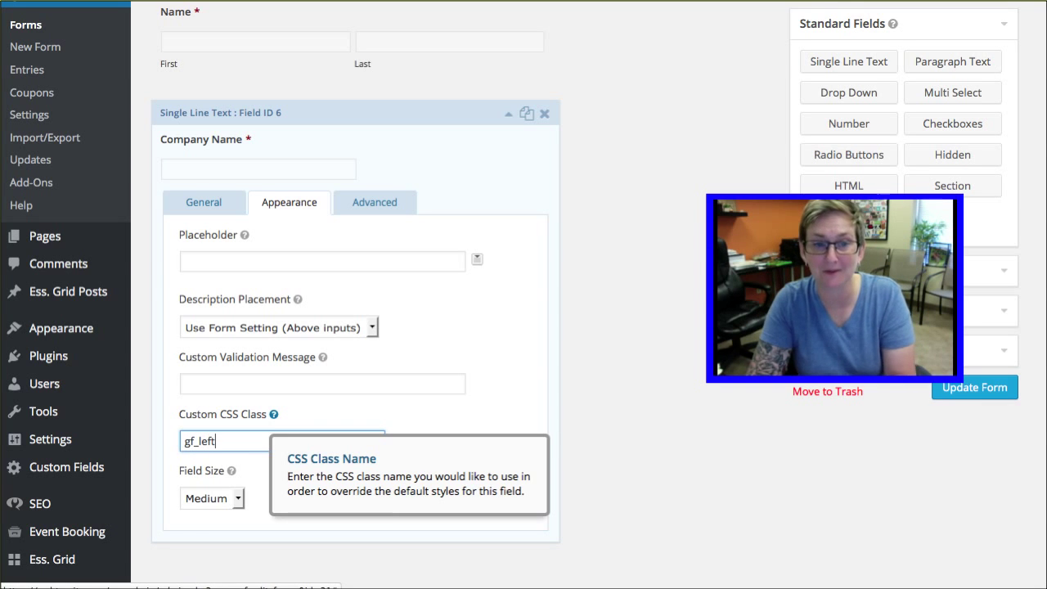
type("-h")
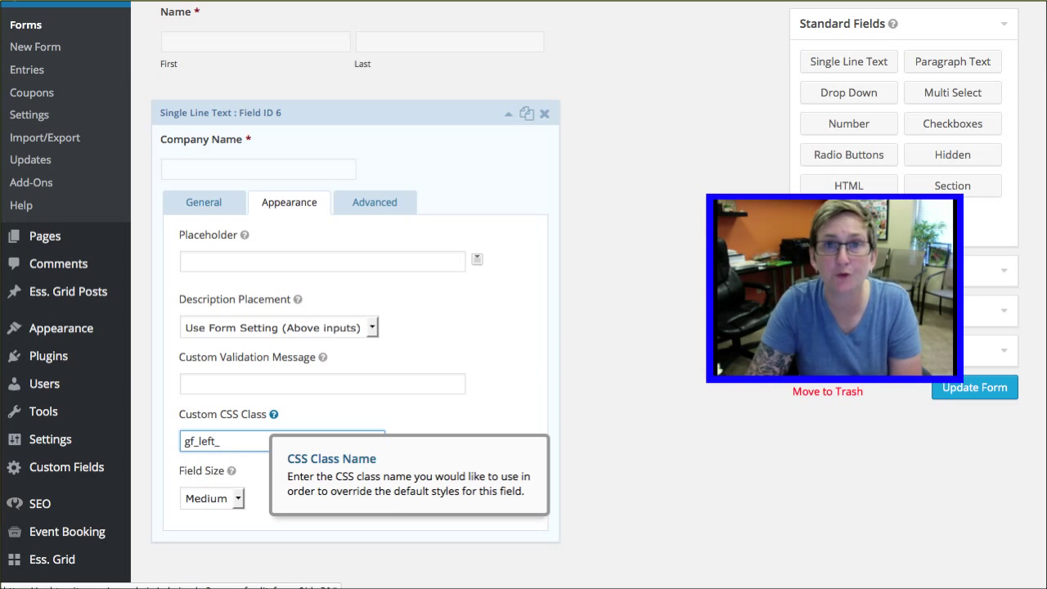
type("half")
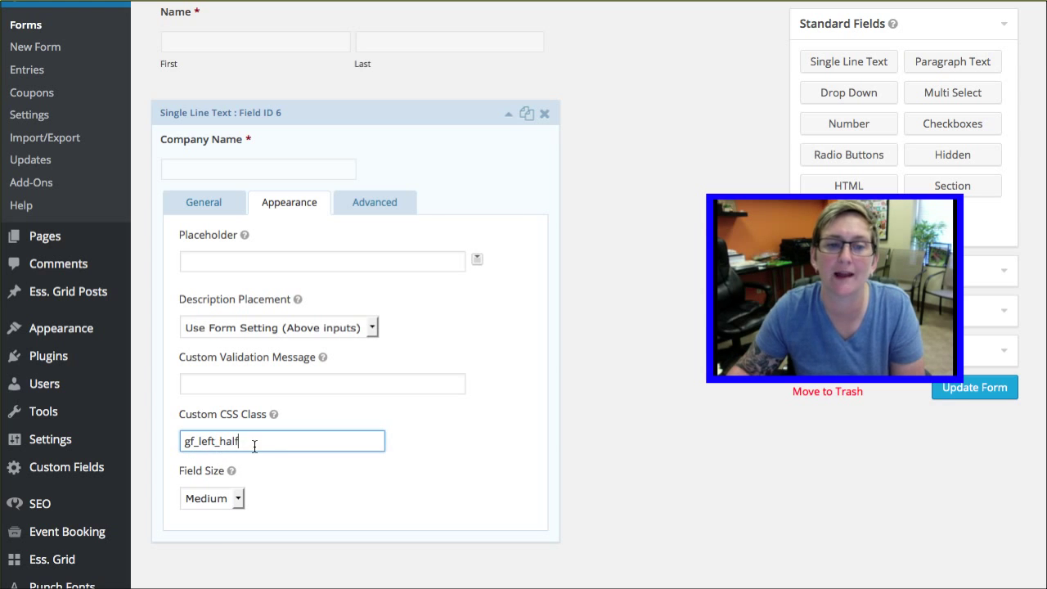
left_click(508, 113)
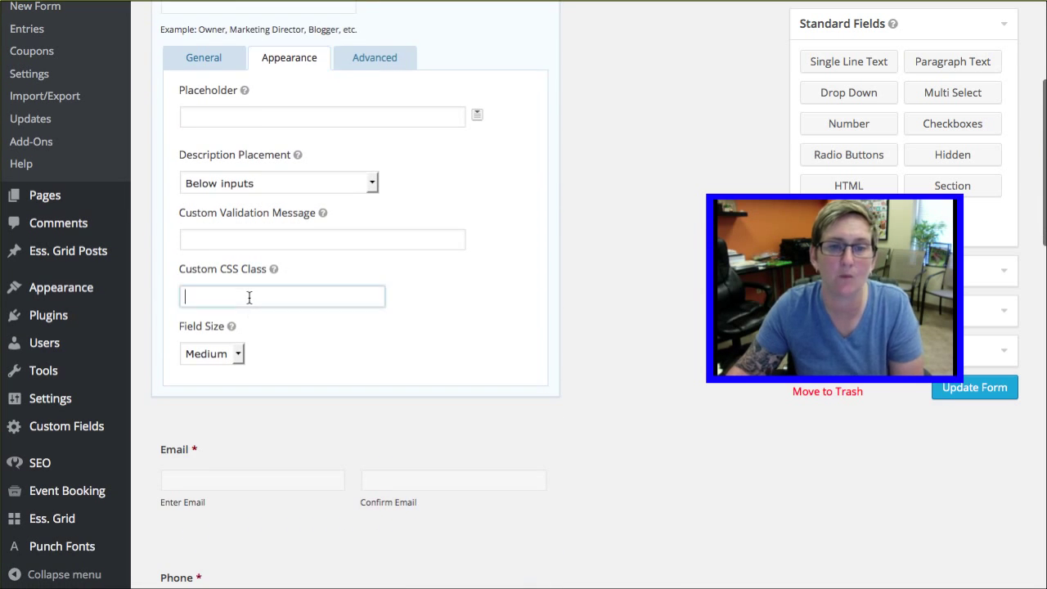
Give the Your Title field the custom CSS class gf_right_half and update the form
type("gf_right")
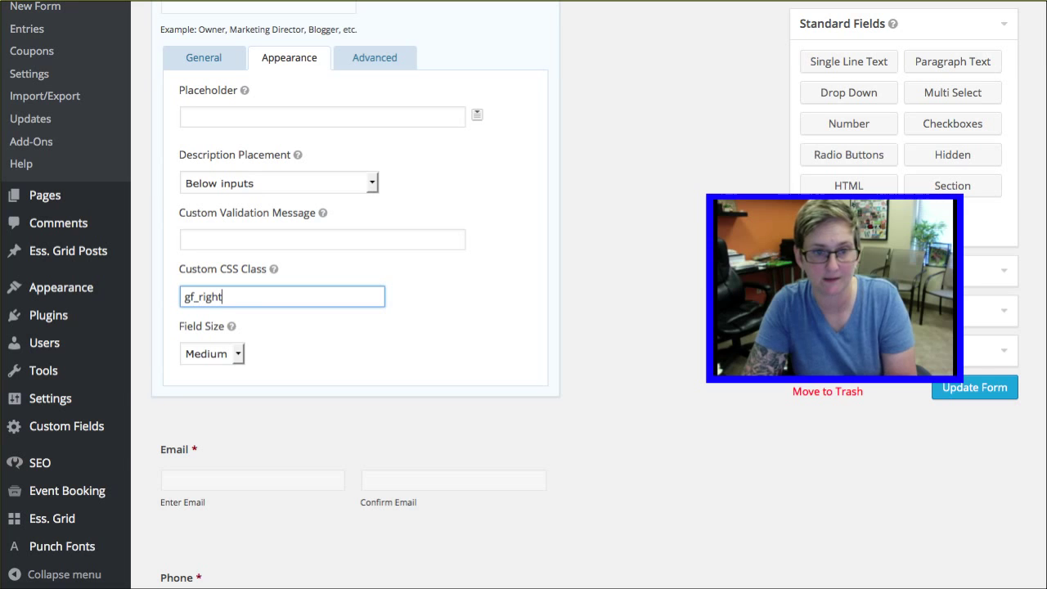
type("_half")
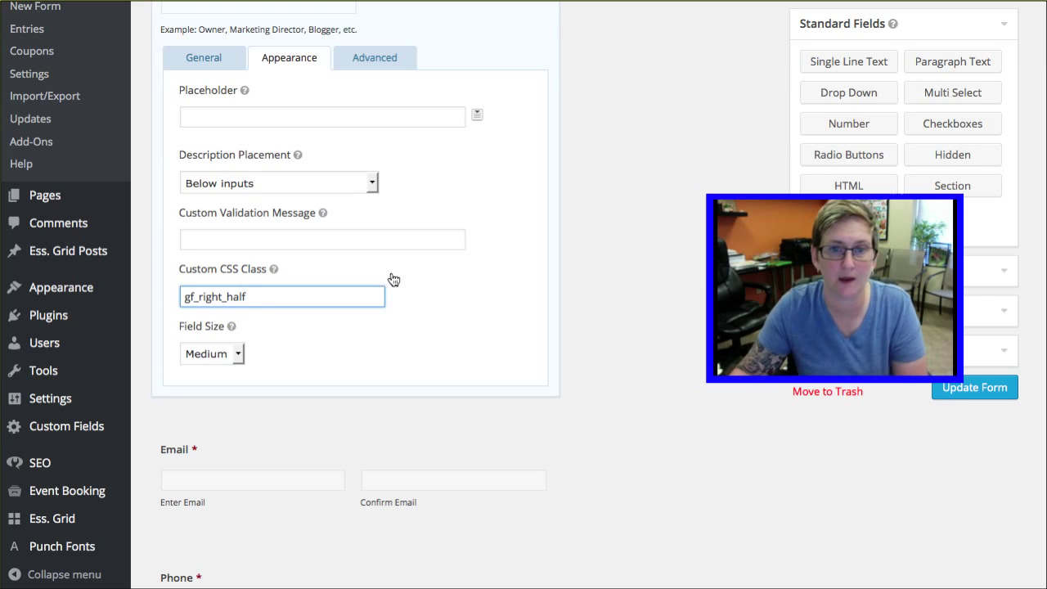
left_click(975, 386)
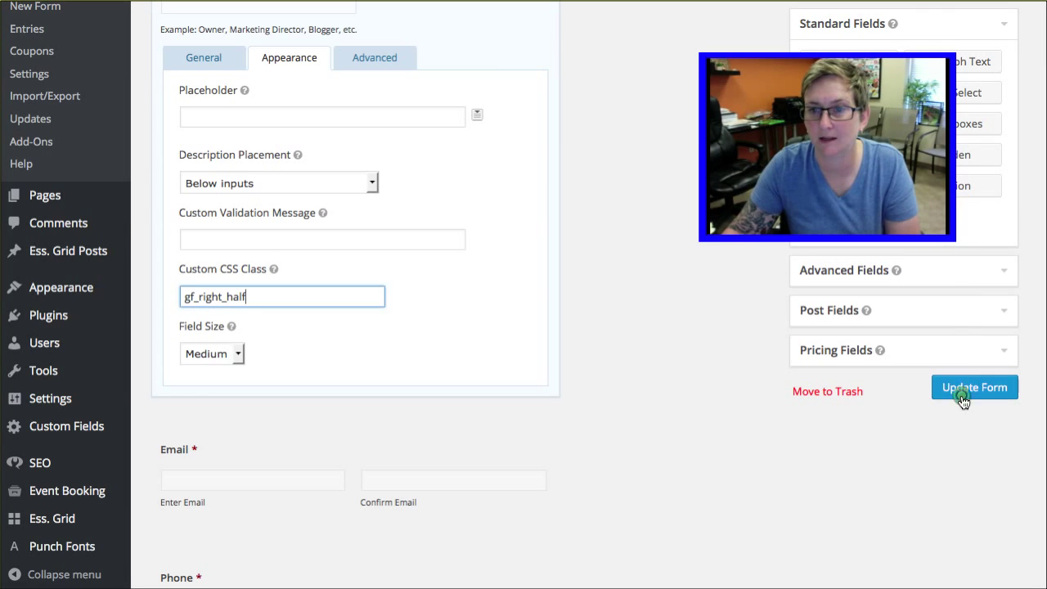
left_click(975, 386)
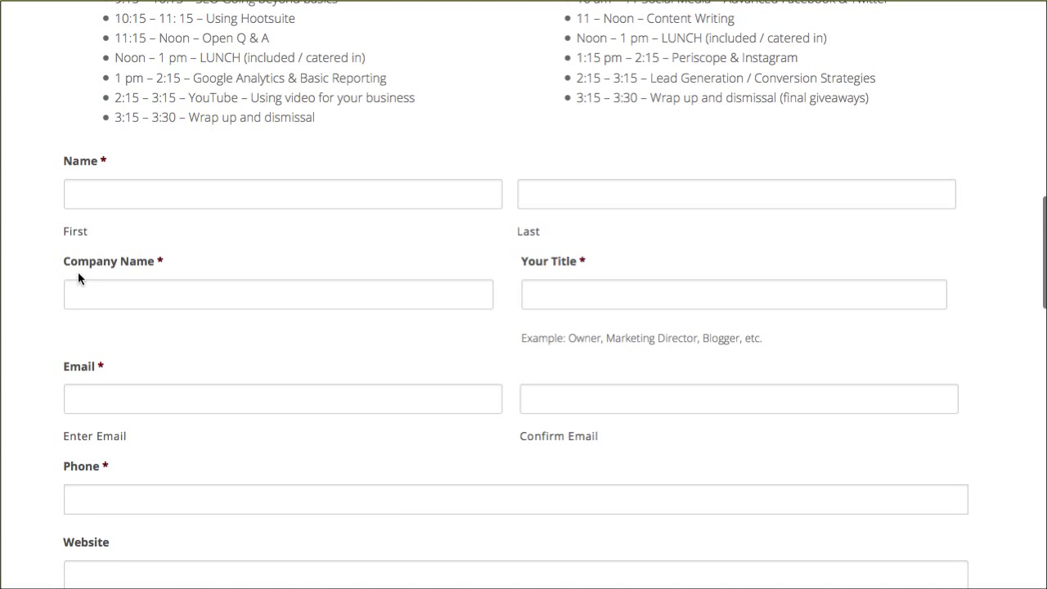
Try the Company Name and Your Title fields now side by side on the live form
left_click(278, 295)
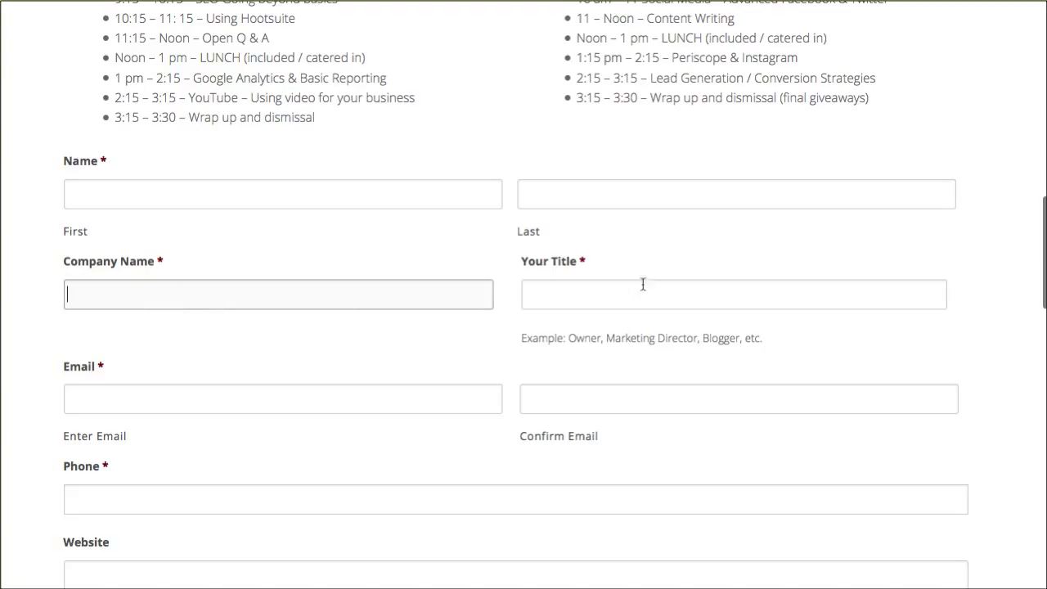
left_click(733, 295)
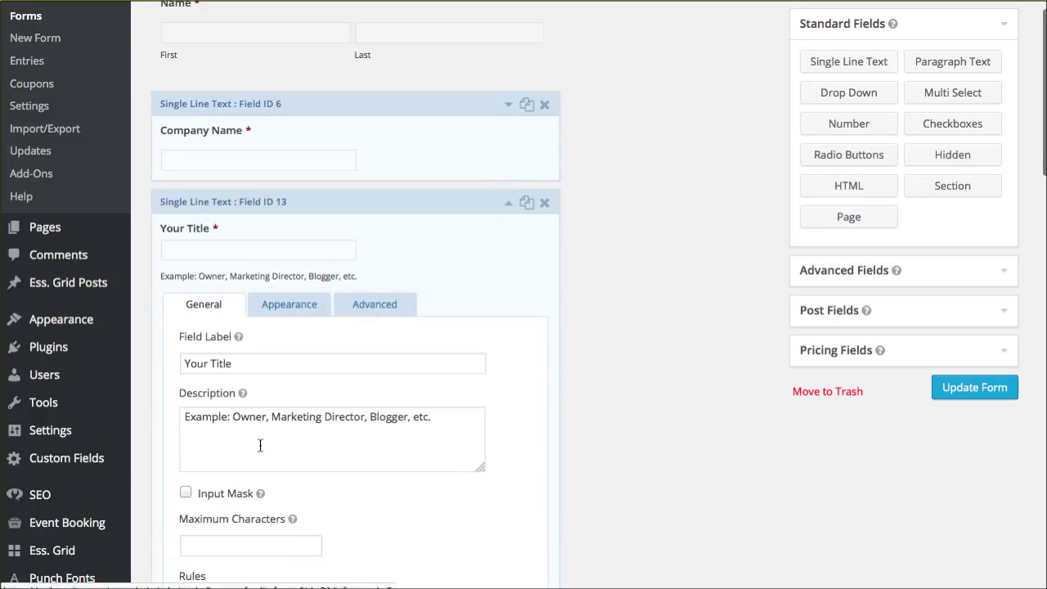
Set Your Title's Description Placement to Above inputs, then back to Below inputs
triple_click(305, 417)
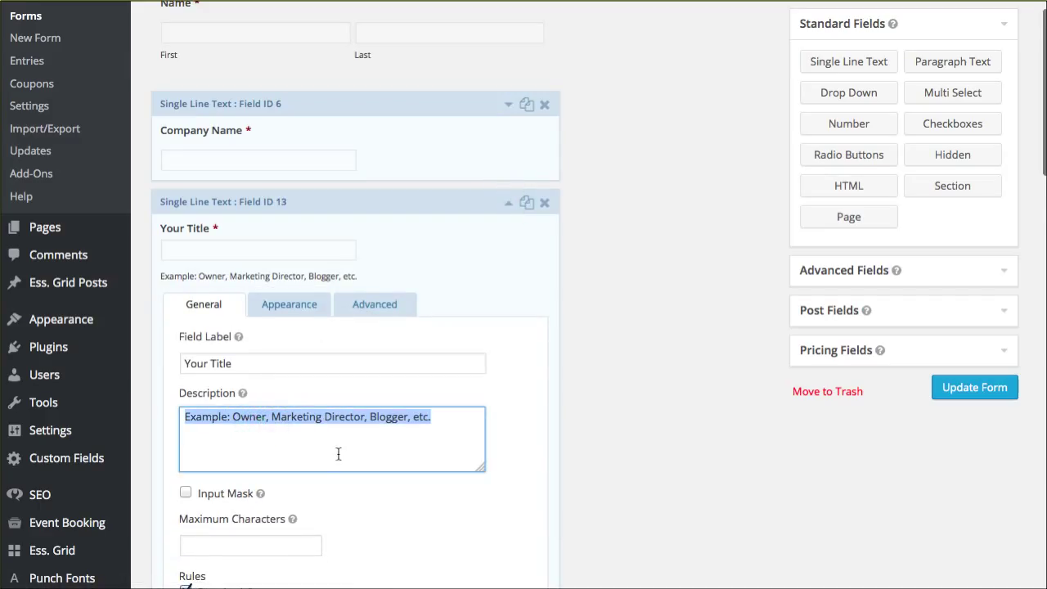
left_click(288, 302)
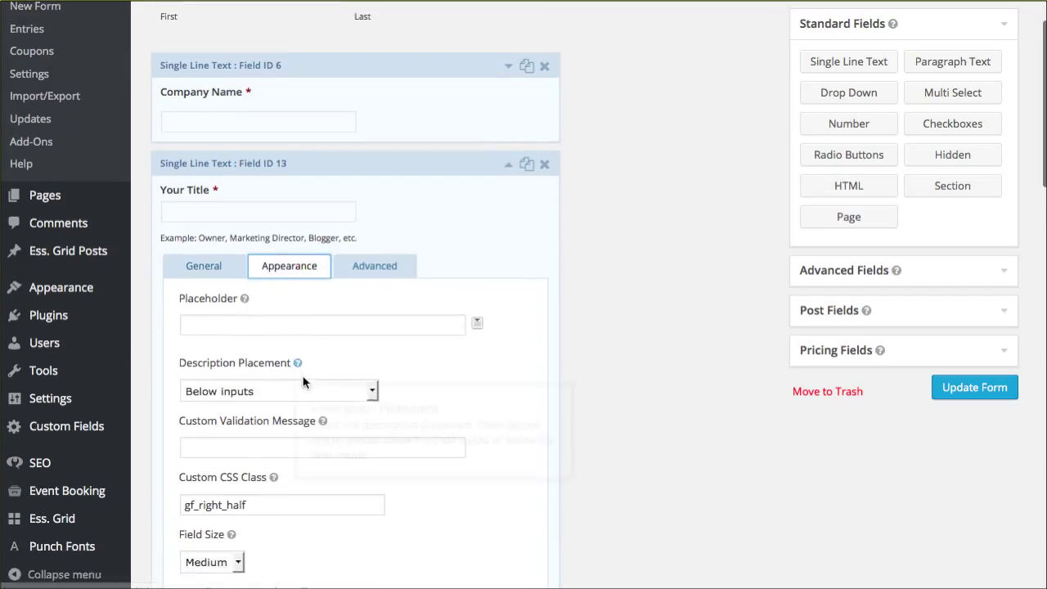
left_click(278, 391)
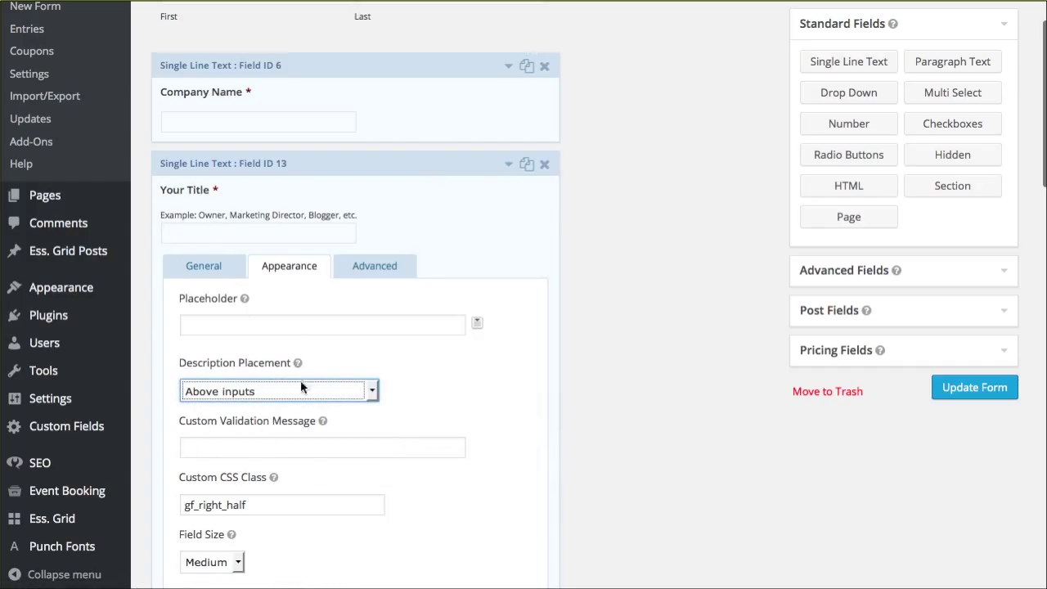
left_click(278, 389)
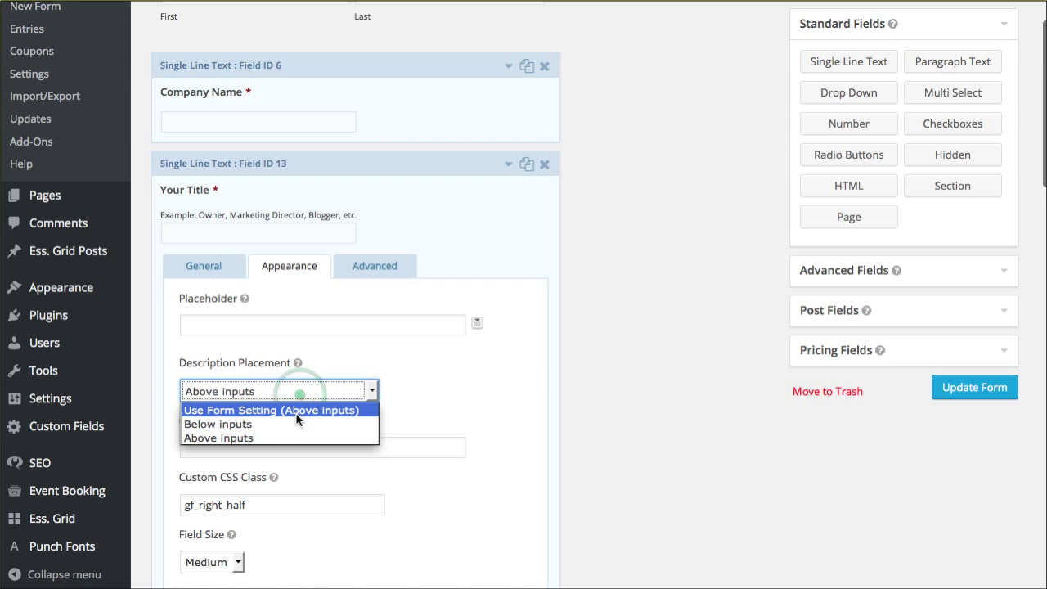
left_click(273, 409)
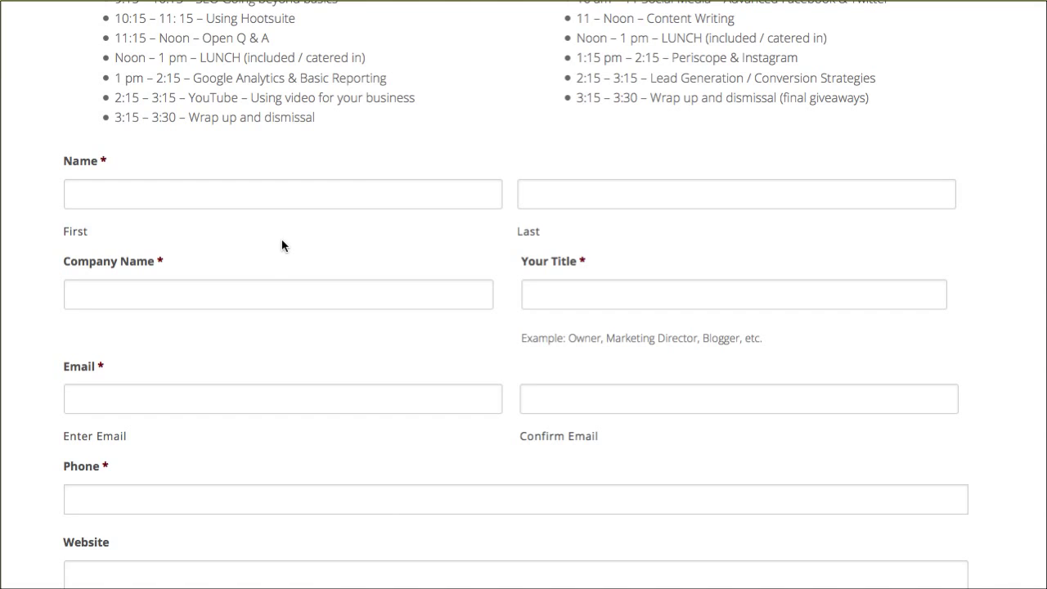
scroll("down", 3)
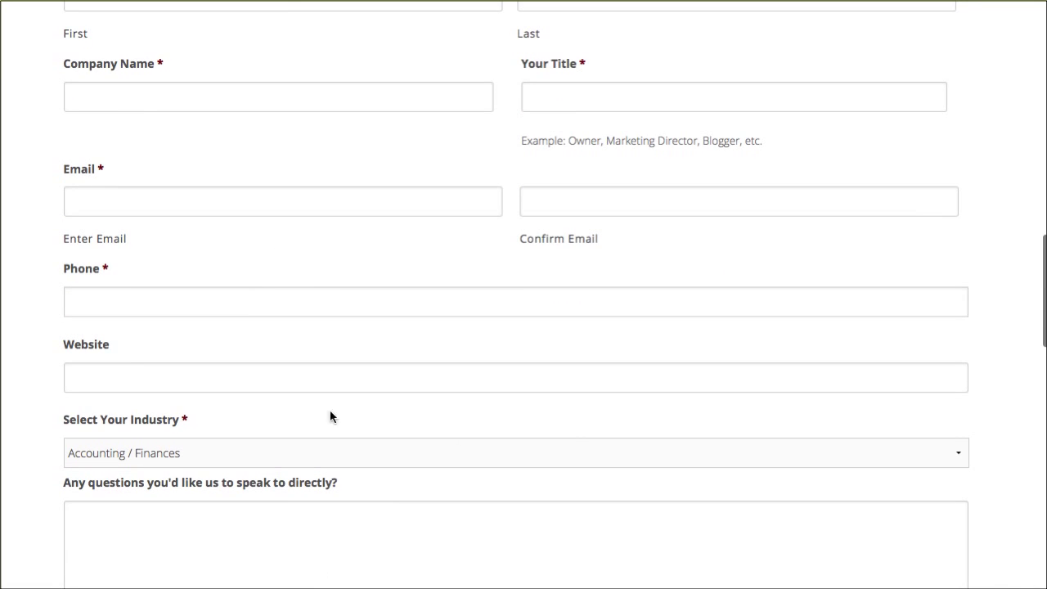
scroll("up", 3)
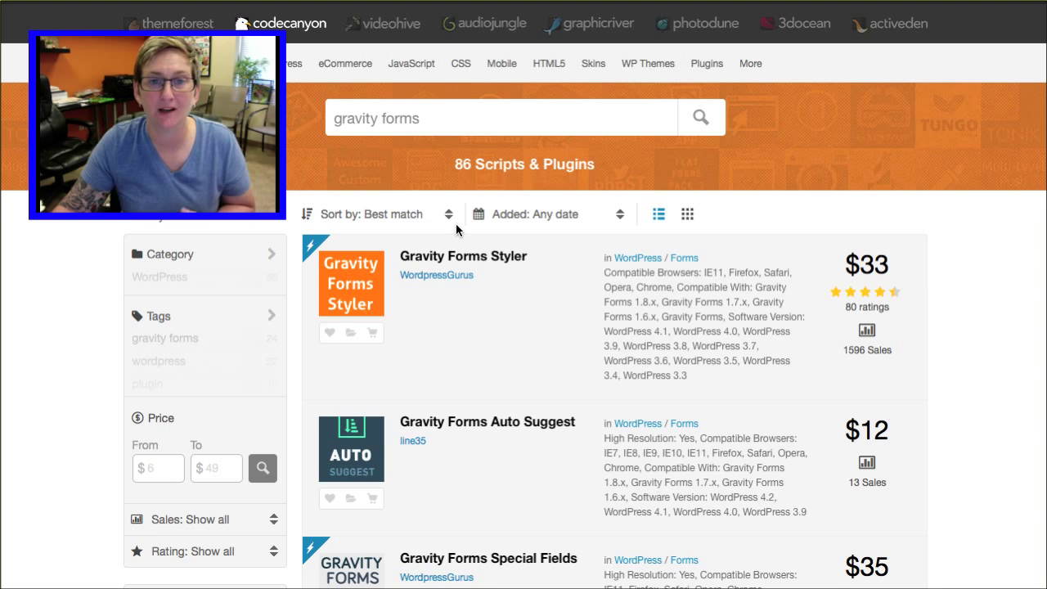
Browse the CodeCanyon gravity forms results and open the Gravity Forms Styler page
scroll("down", 3)
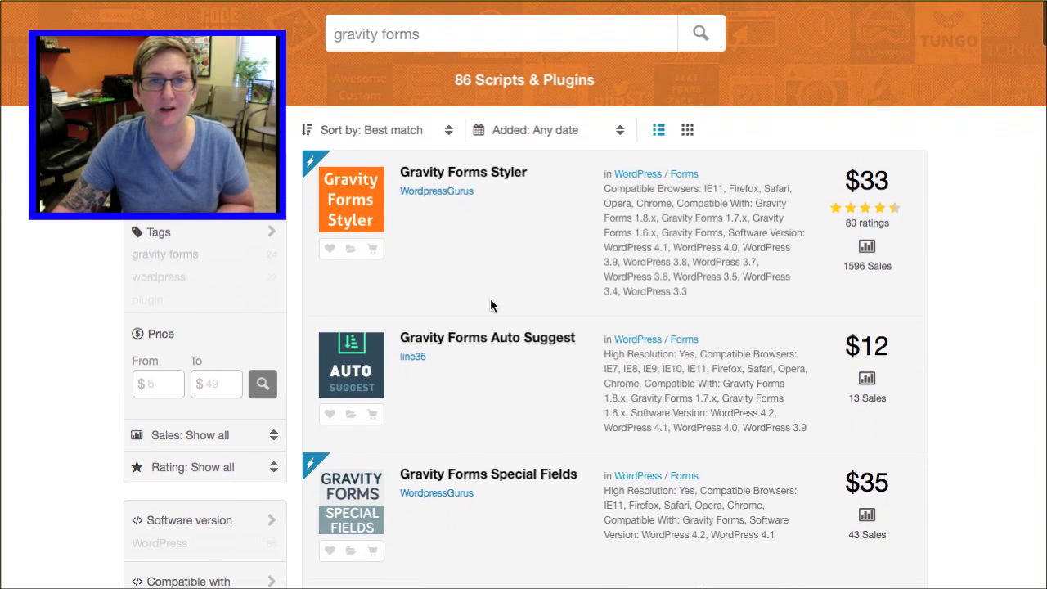
scroll("down", 3)
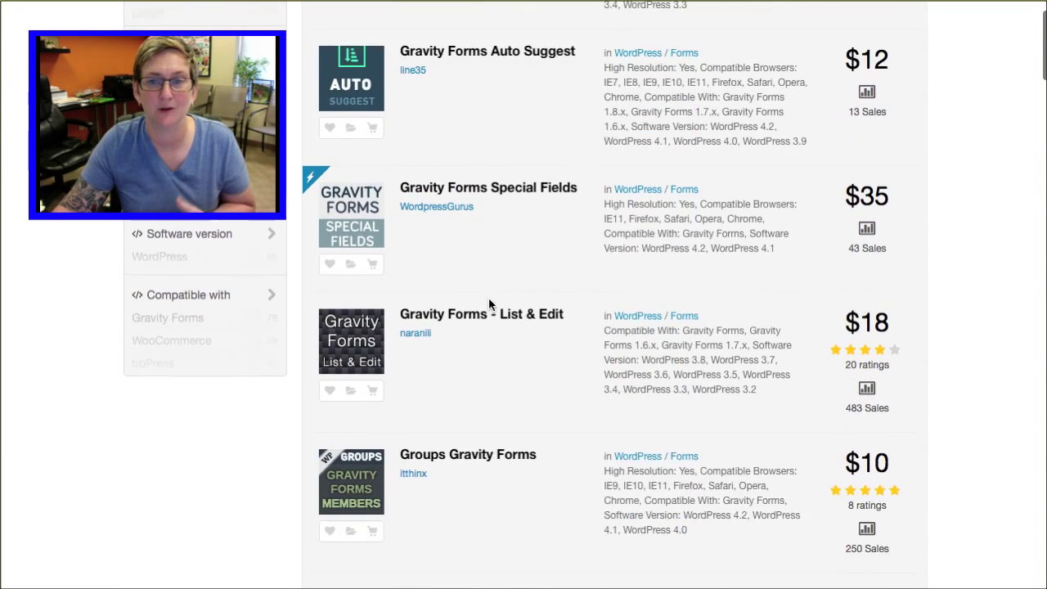
scroll("down", 3)
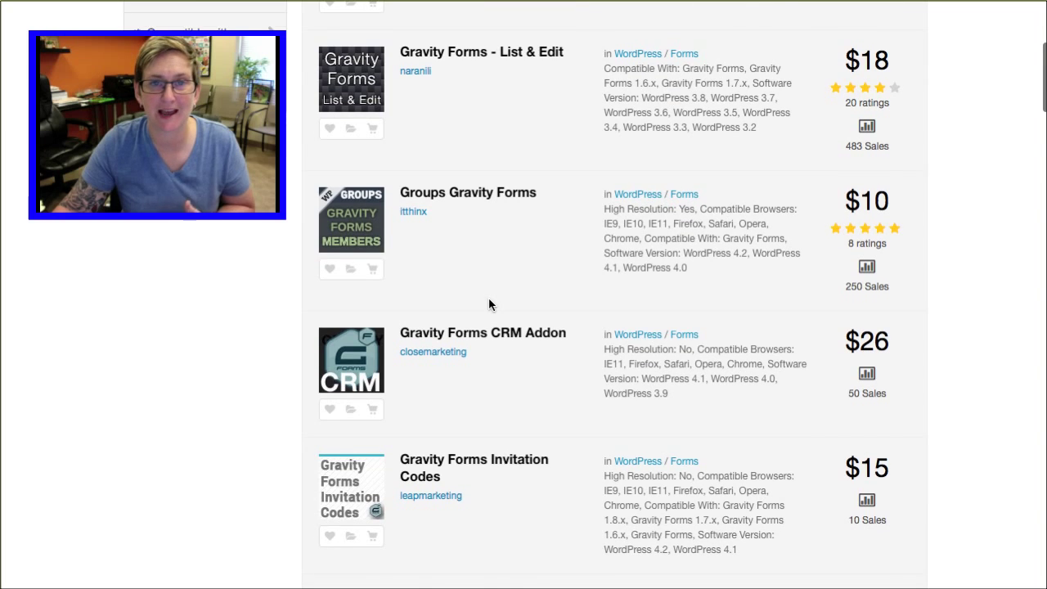
scroll("up", 3)
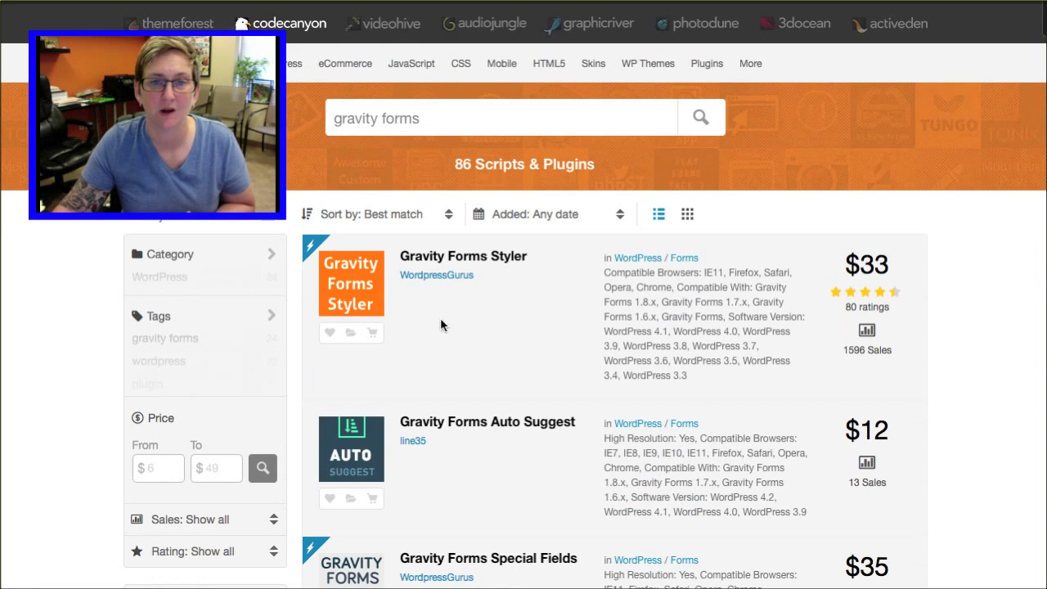
mouse_move(344, 291)
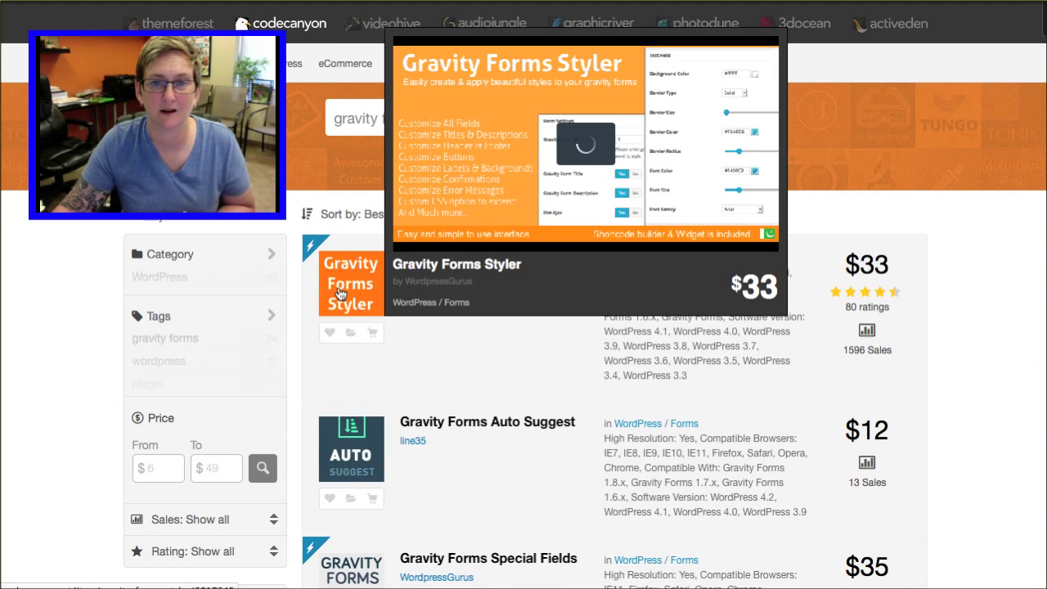
left_click(351, 285)
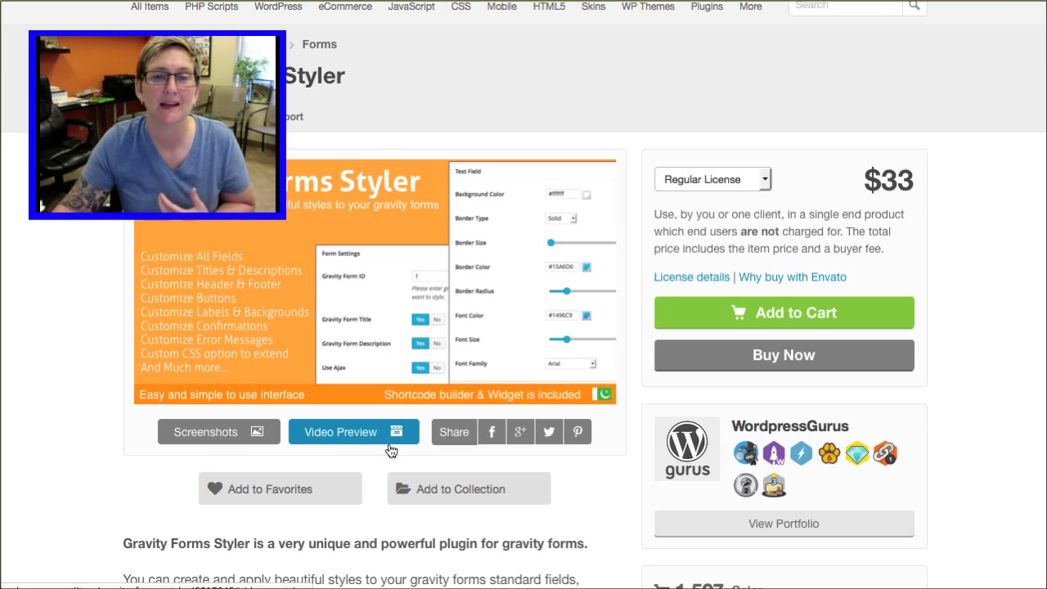
Enlarge the Gravity Forms Styler screenshots and step through its styling-settings images
left_click(354, 432)
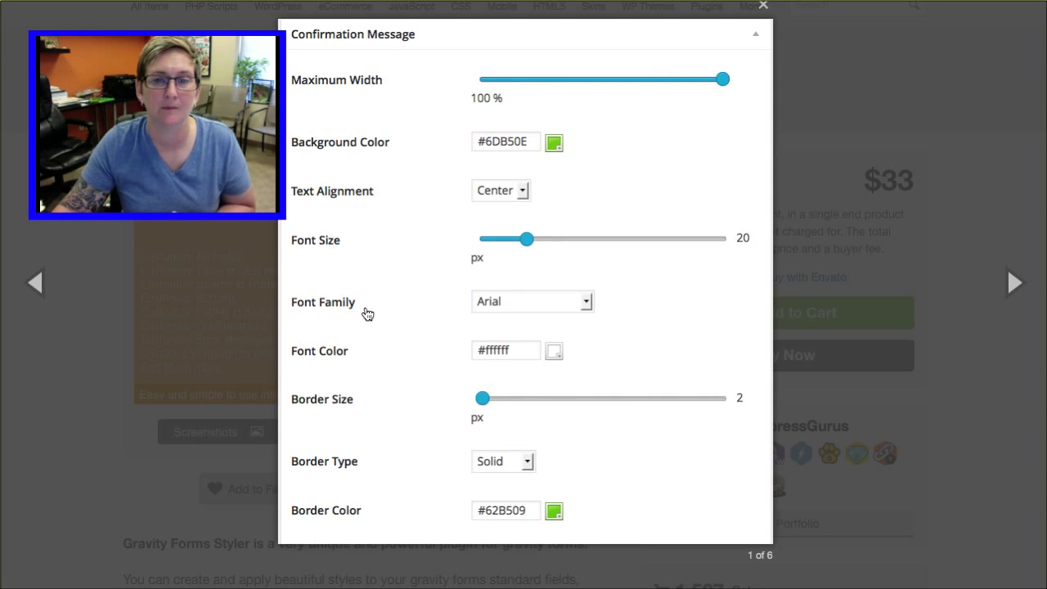
mouse_move(515, 79)
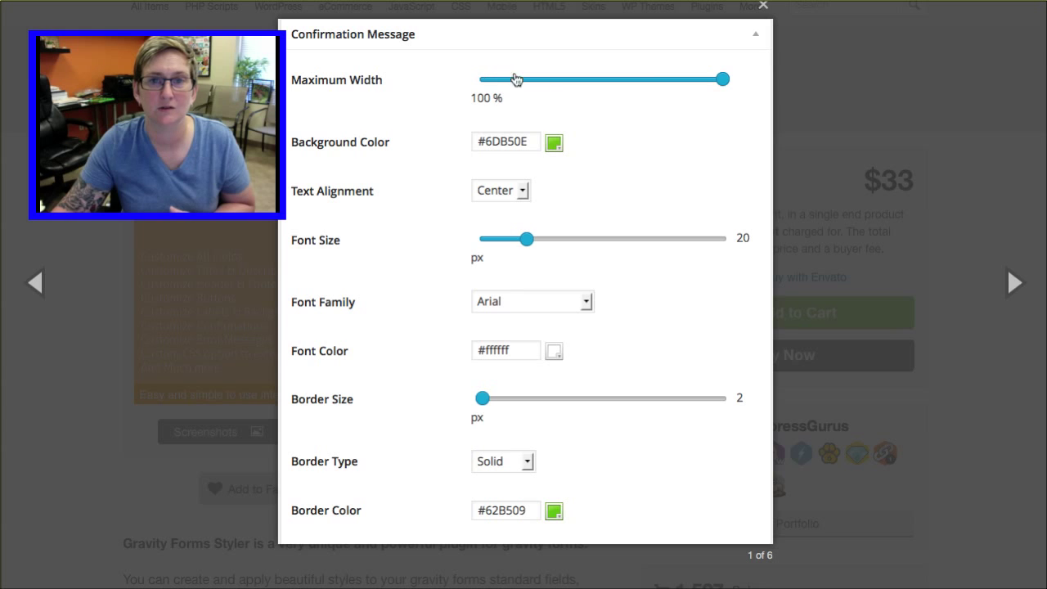
mouse_move(805, 114)
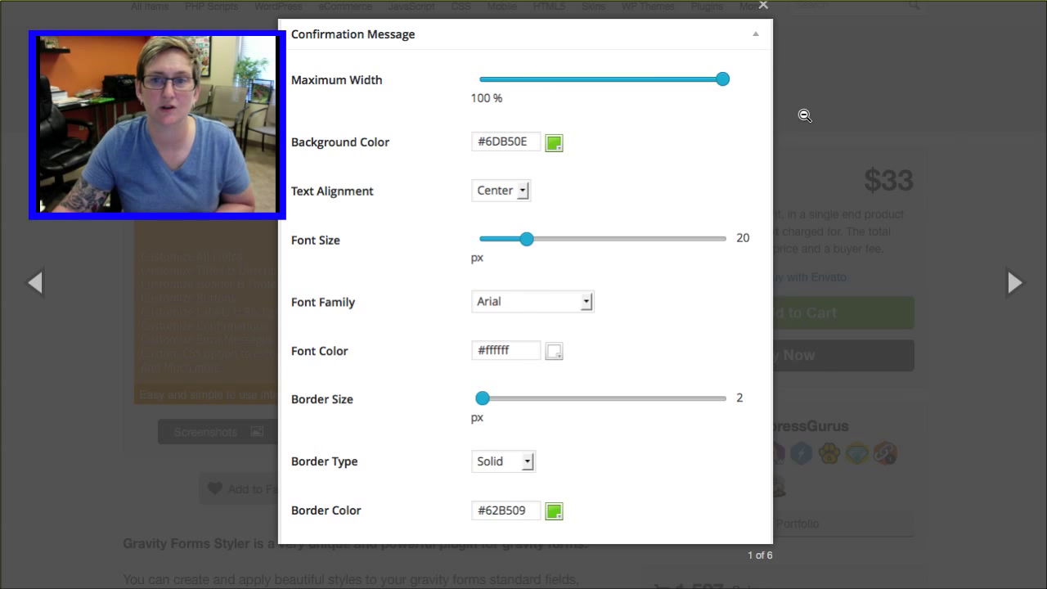
left_click(1016, 281)
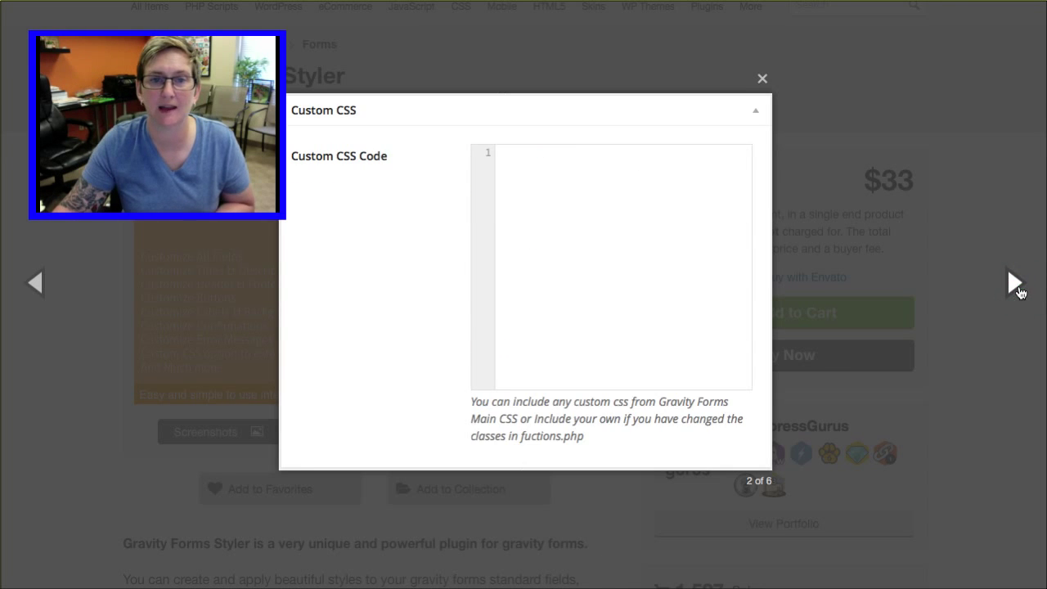
left_click(1018, 281)
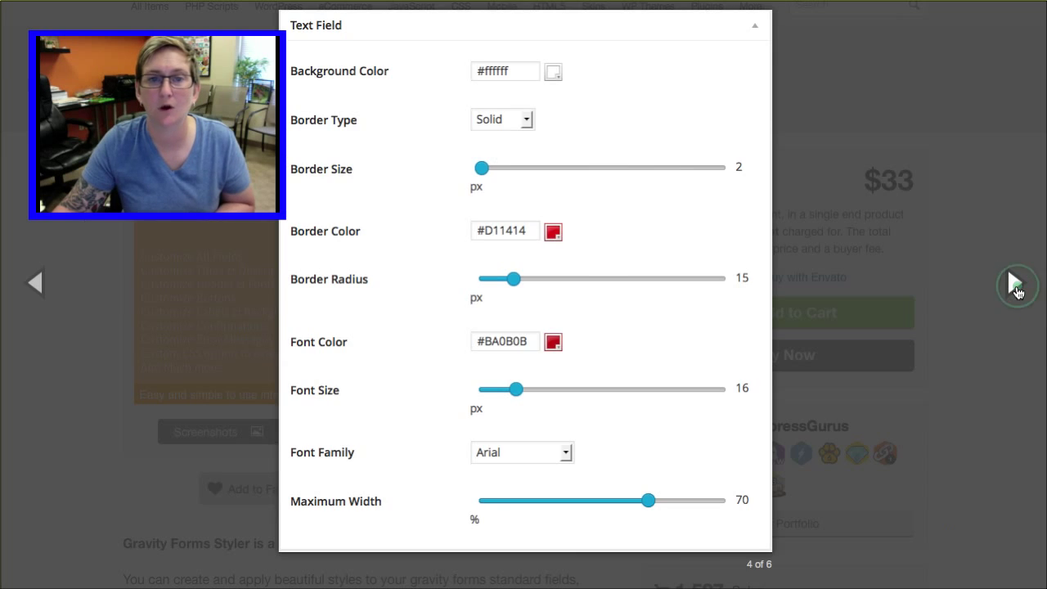
left_click(1012, 281)
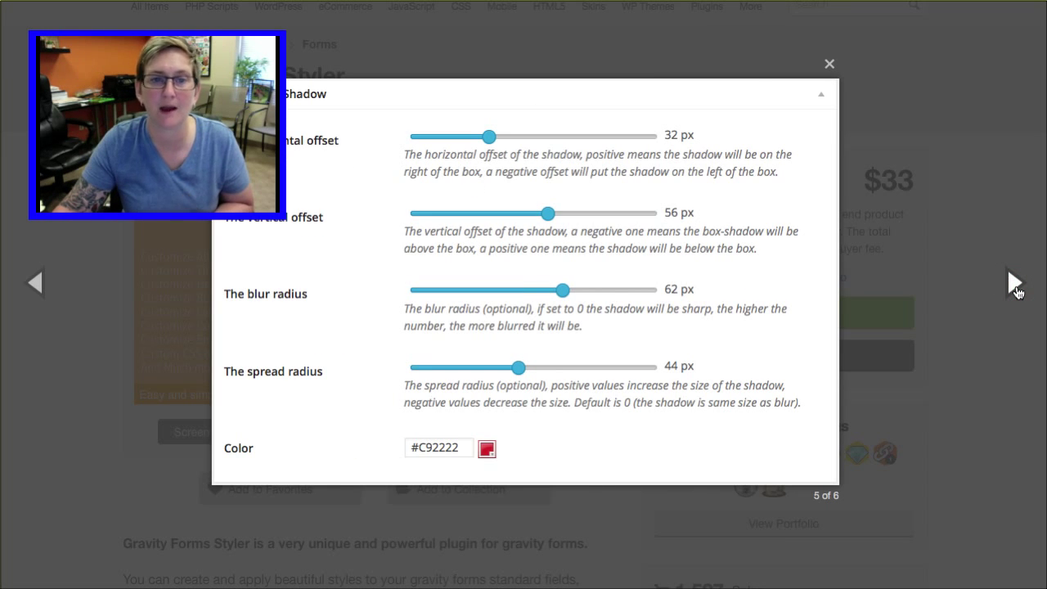
left_click(1014, 281)
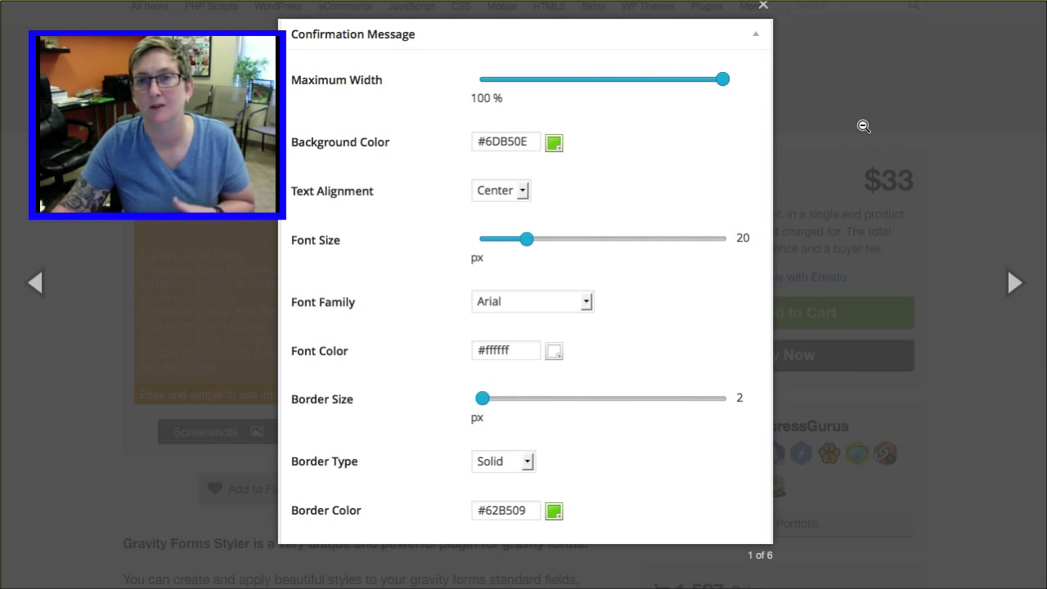
left_click(759, 7)
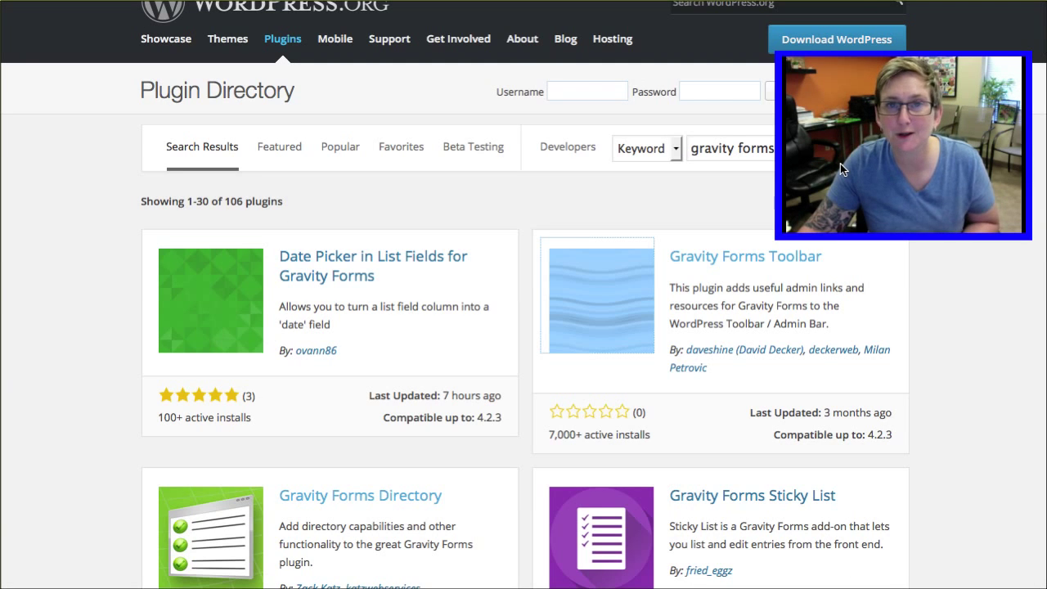
mouse_move(473, 189)
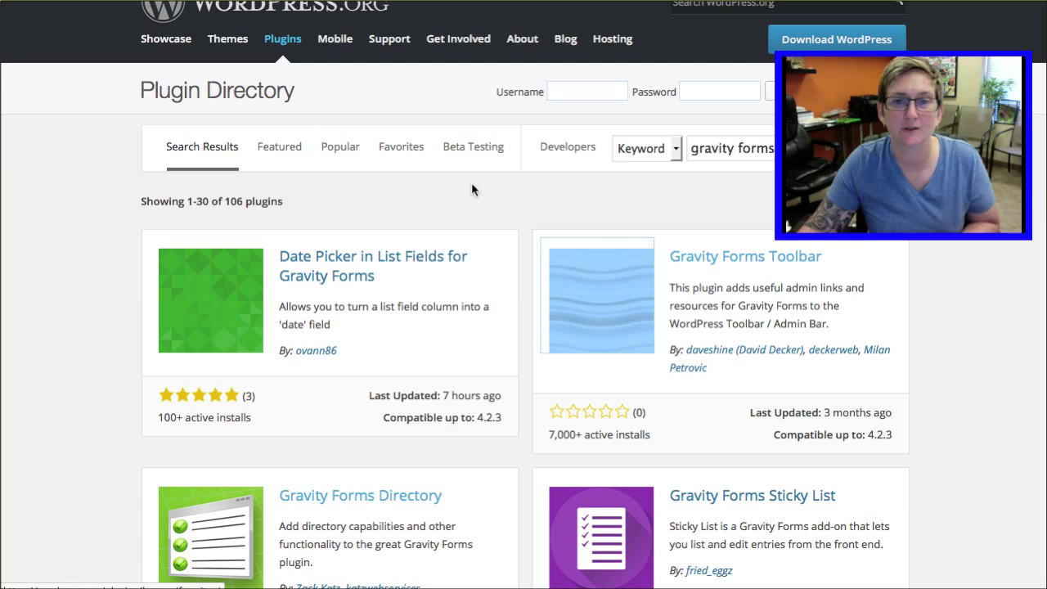
Browse the WordPress.org Plugin Directory results for gravity forms
scroll("down", 3)
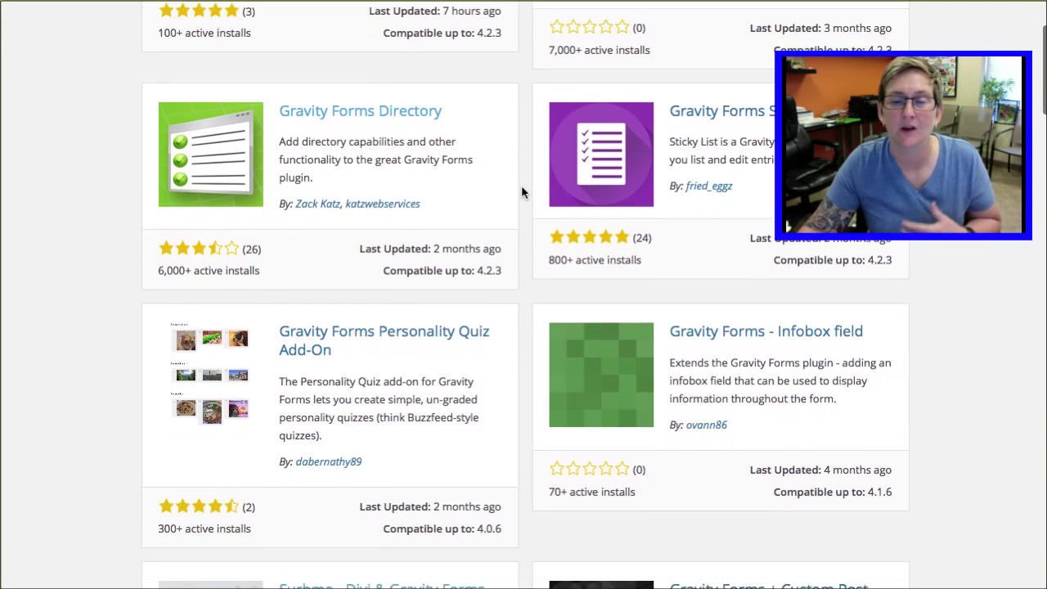
scroll("up", 3)
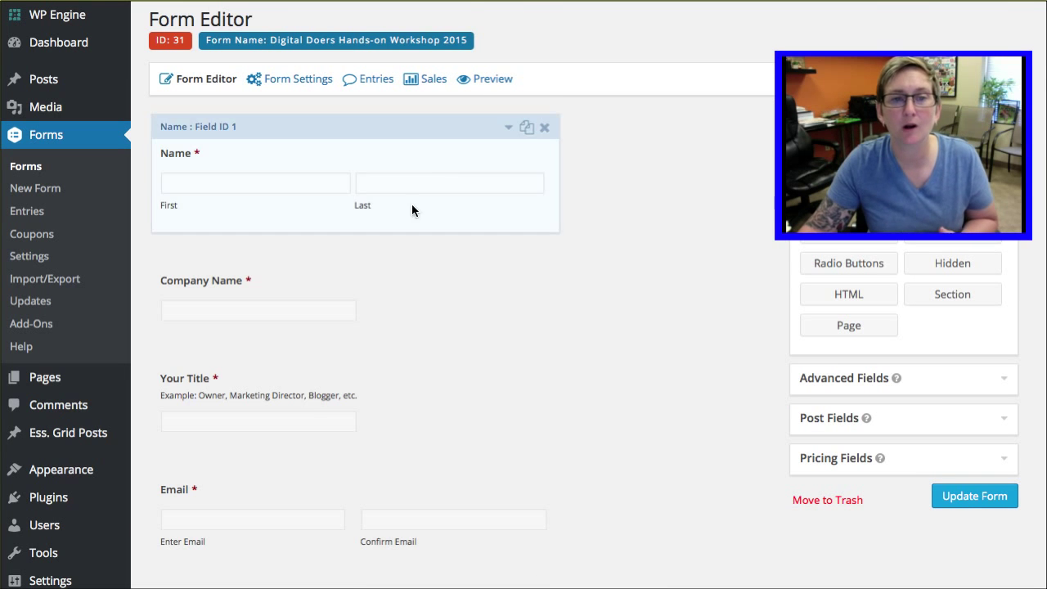
Review the registration form's fields in the Form Editor
scroll("down", 3)
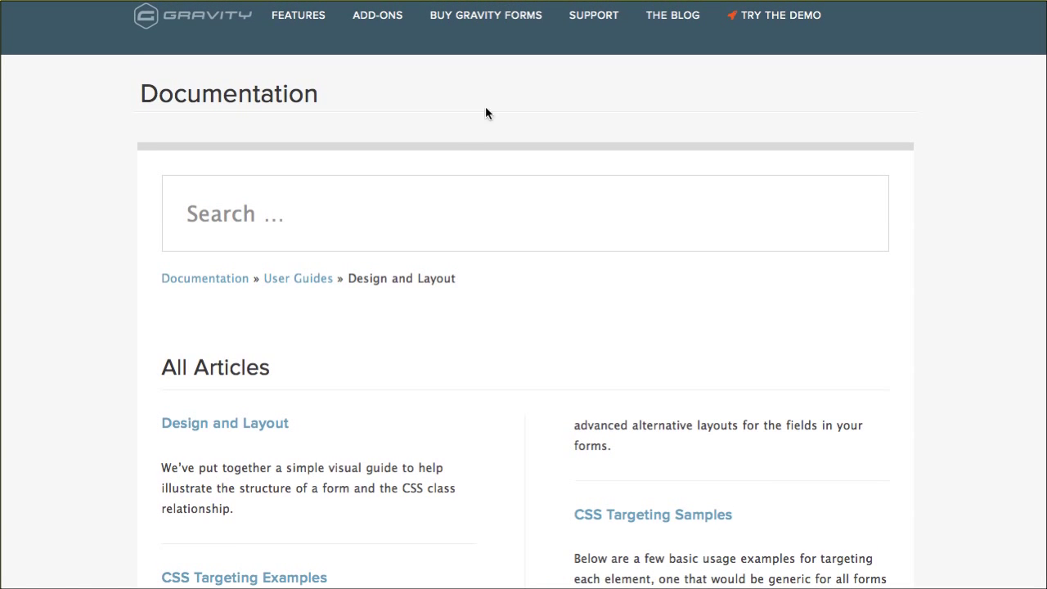
Open the CSS Ready Classes article and read the gf_left_half and gf_right_half sections
scroll("down", 3)
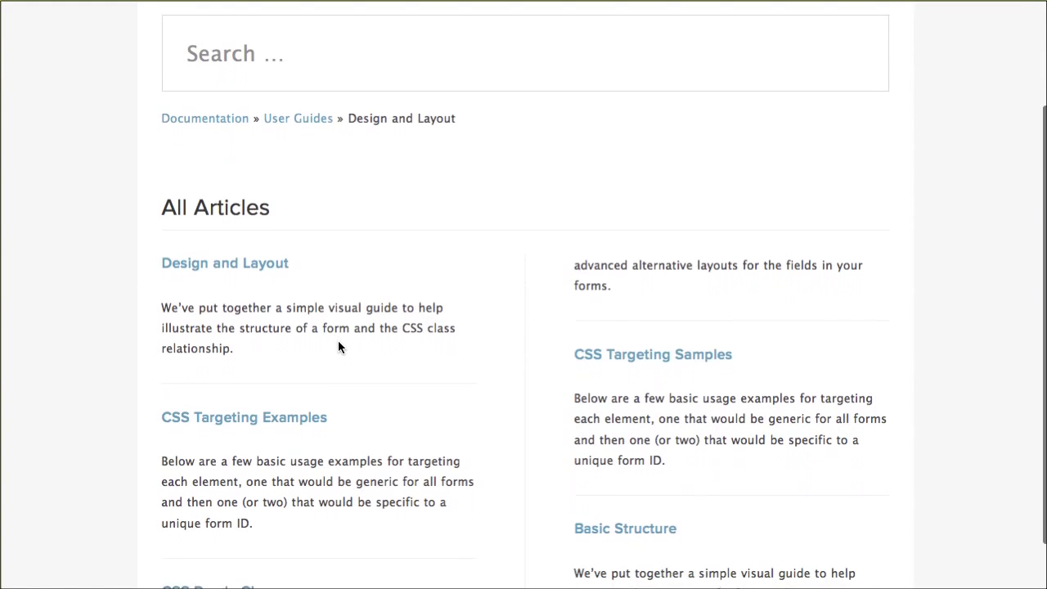
scroll("down", 3)
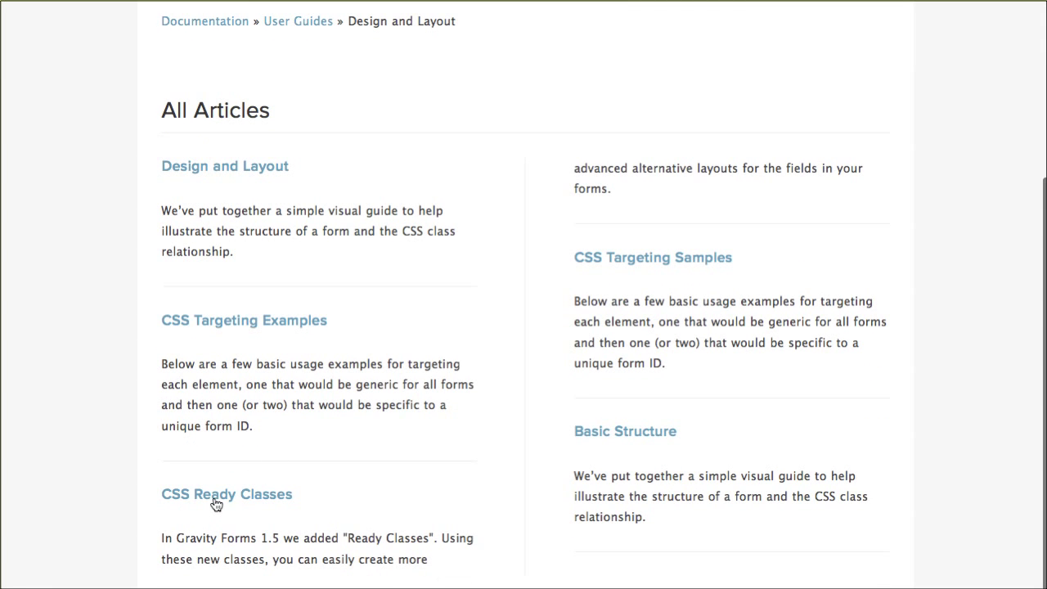
mouse_move(245, 494)
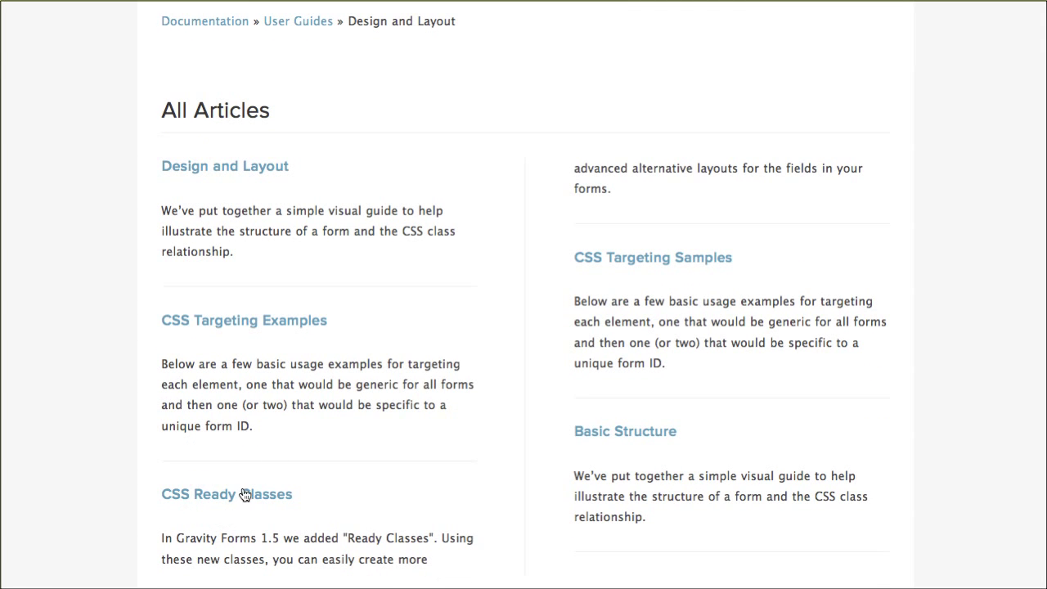
left_click(226, 494)
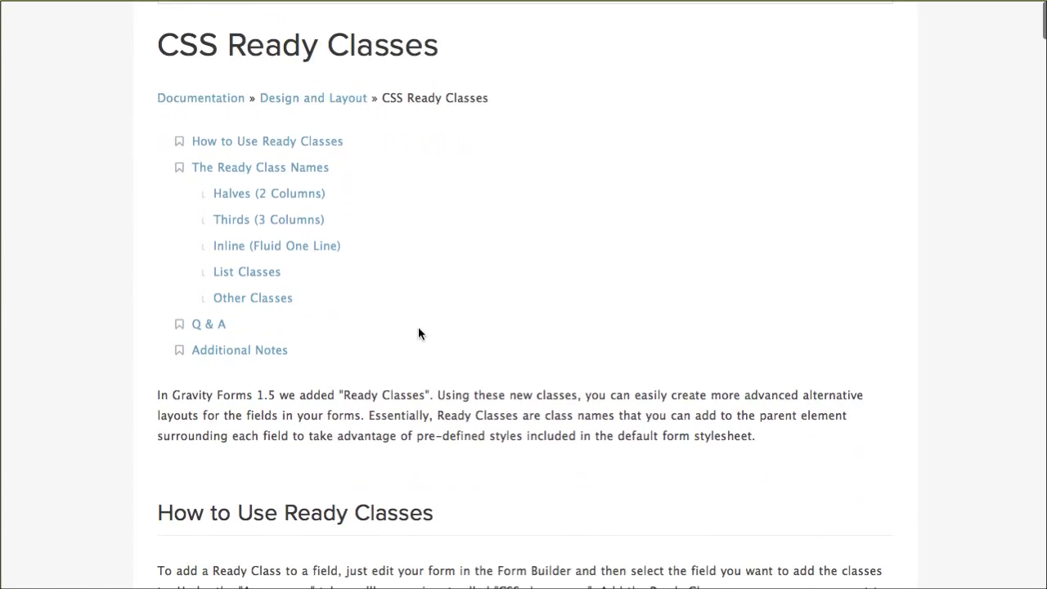
scroll("down", 3)
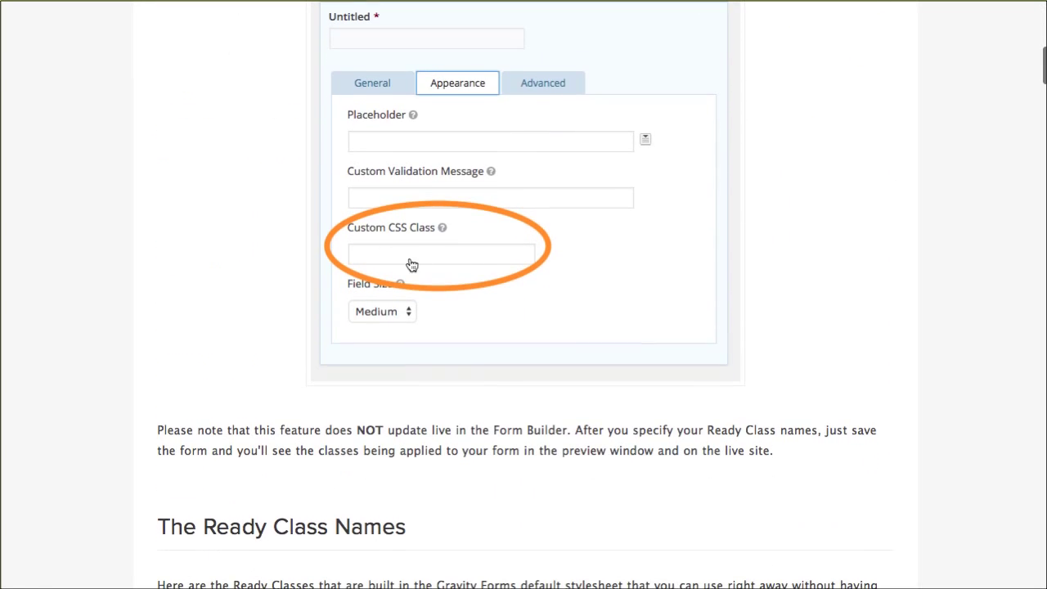
scroll("down", 3)
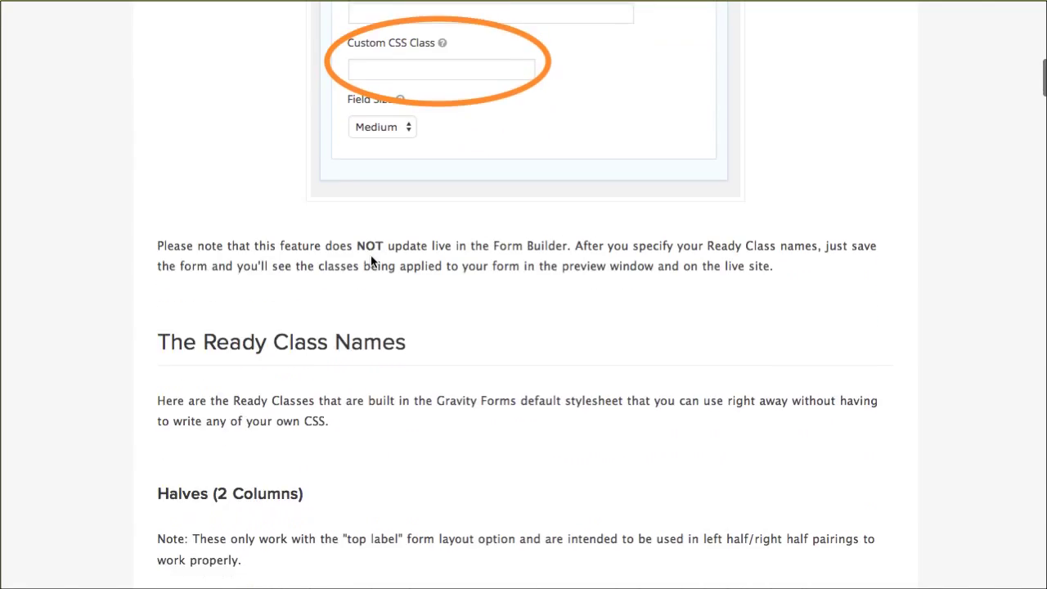
scroll("down", 3)
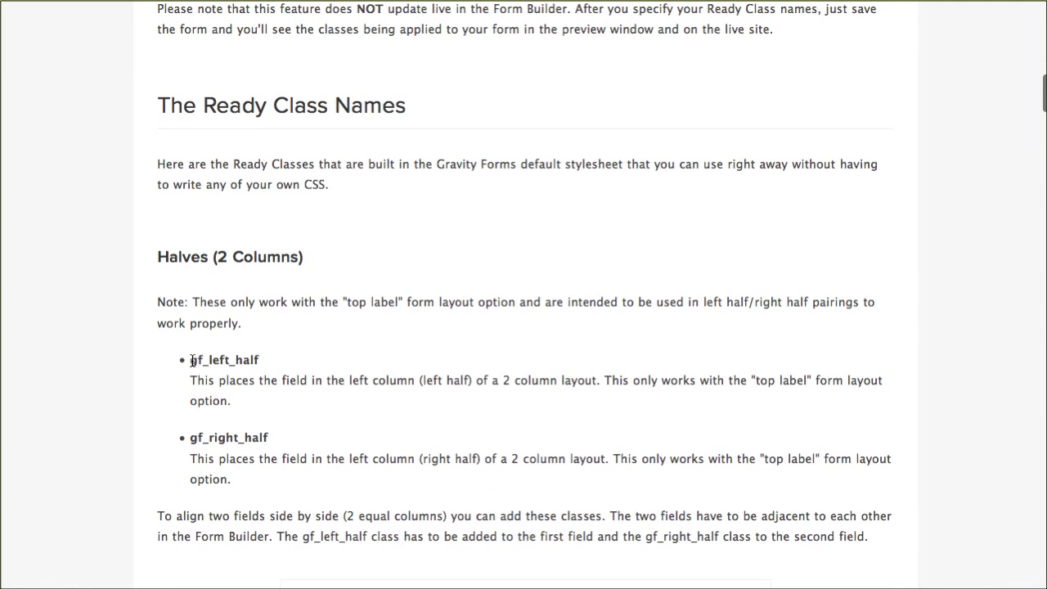
scroll("down", 3)
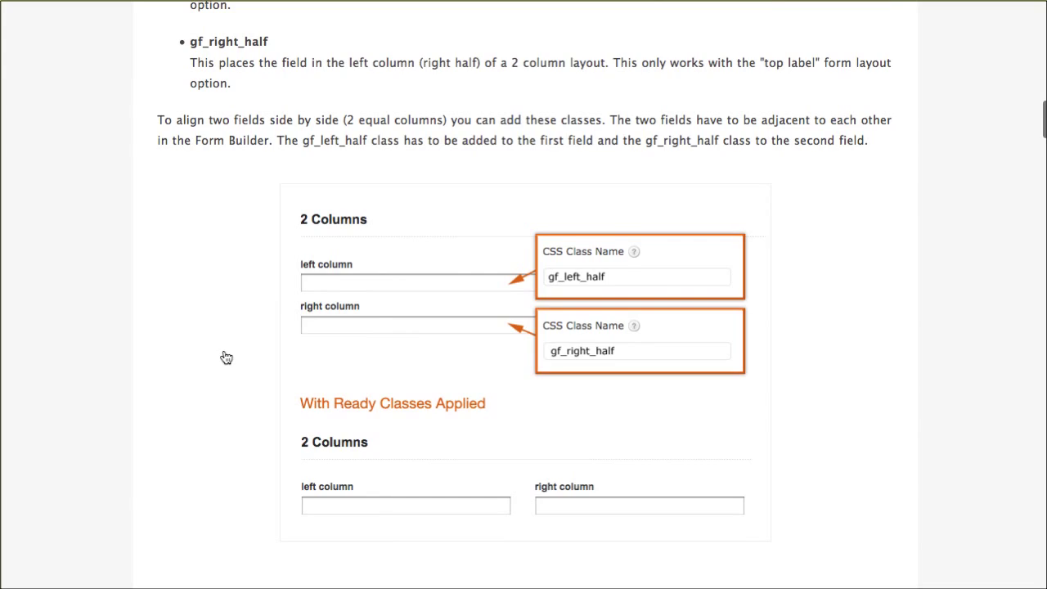
Read on through the thirds, inline and list ready classes
scroll("down", 3)
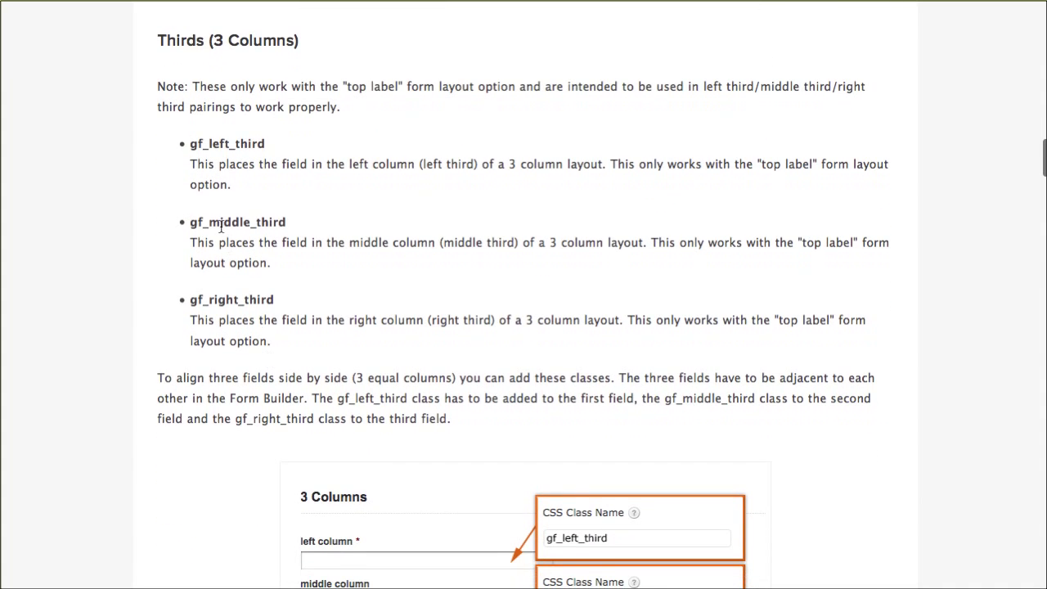
scroll("down", 3)
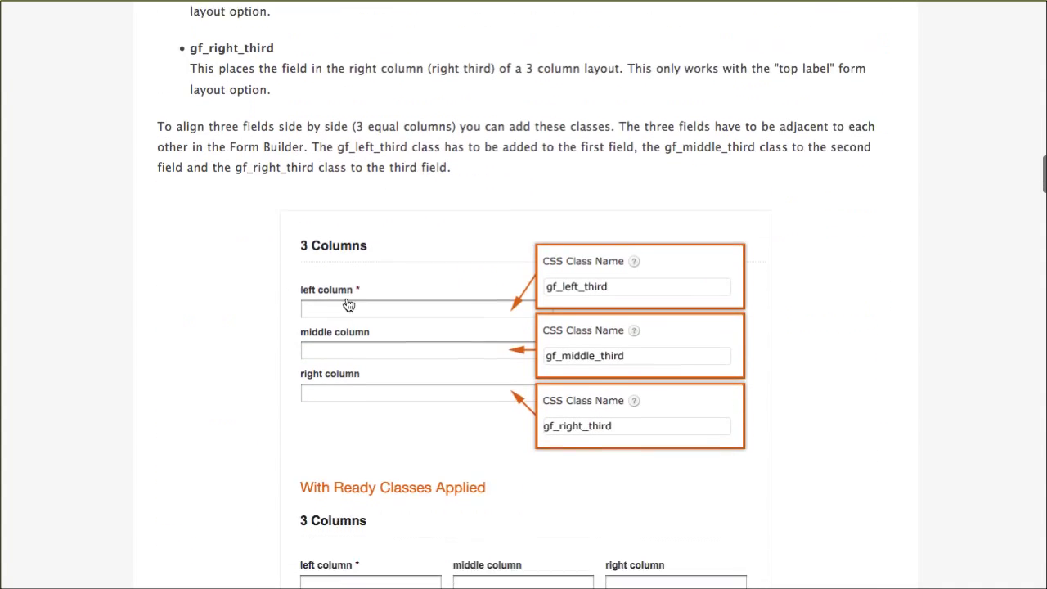
scroll("down", 3)
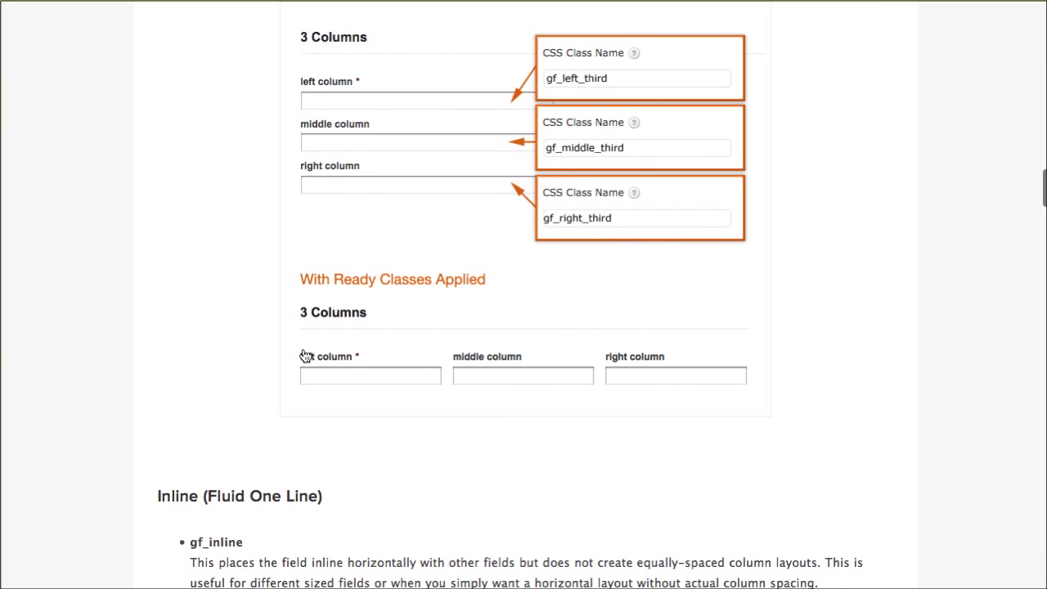
scroll("down", 3)
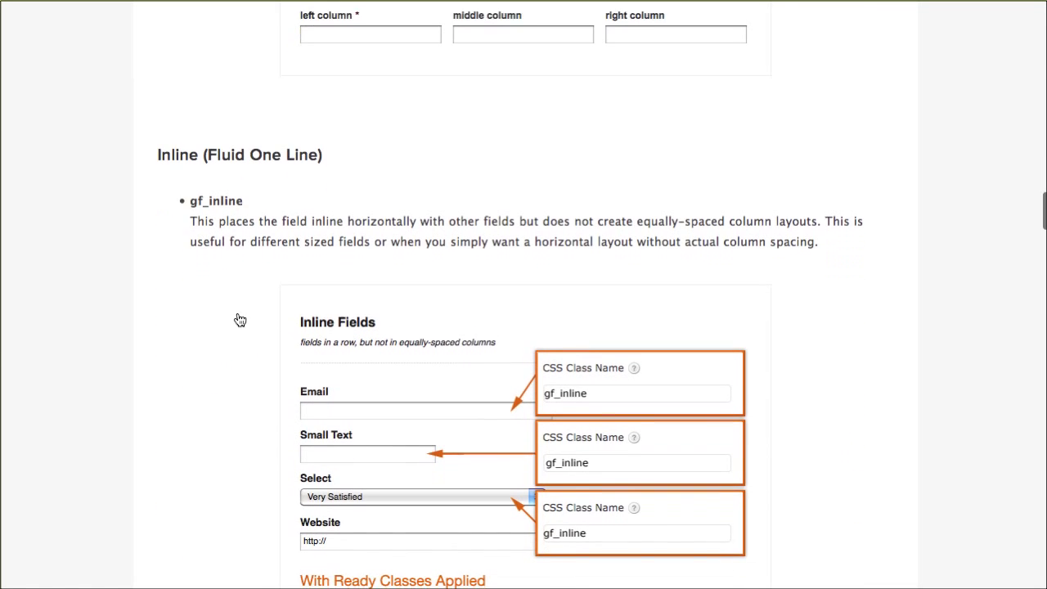
scroll("down", 3)
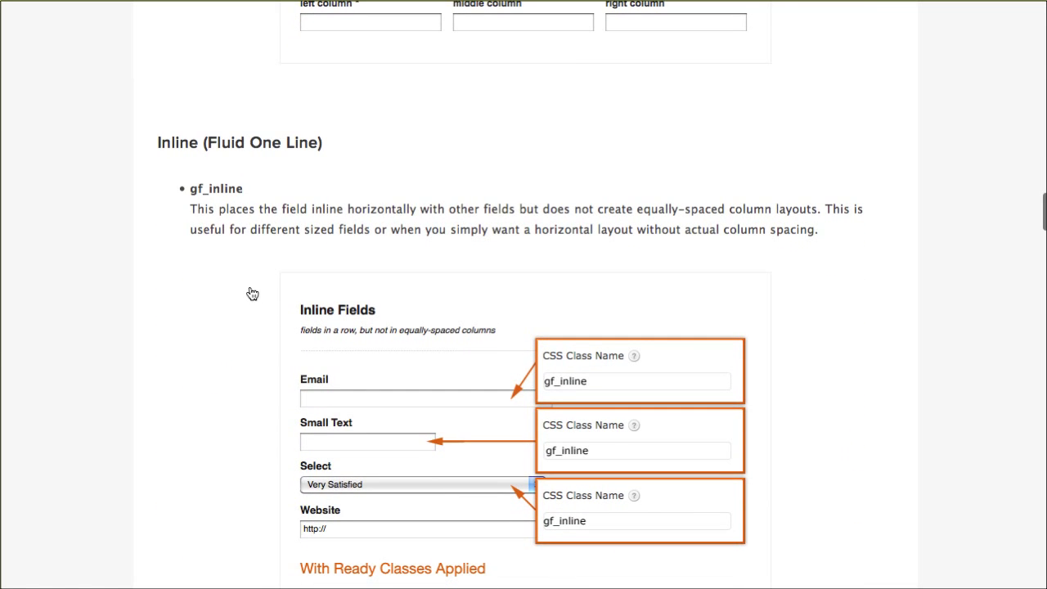
scroll("down", 3)
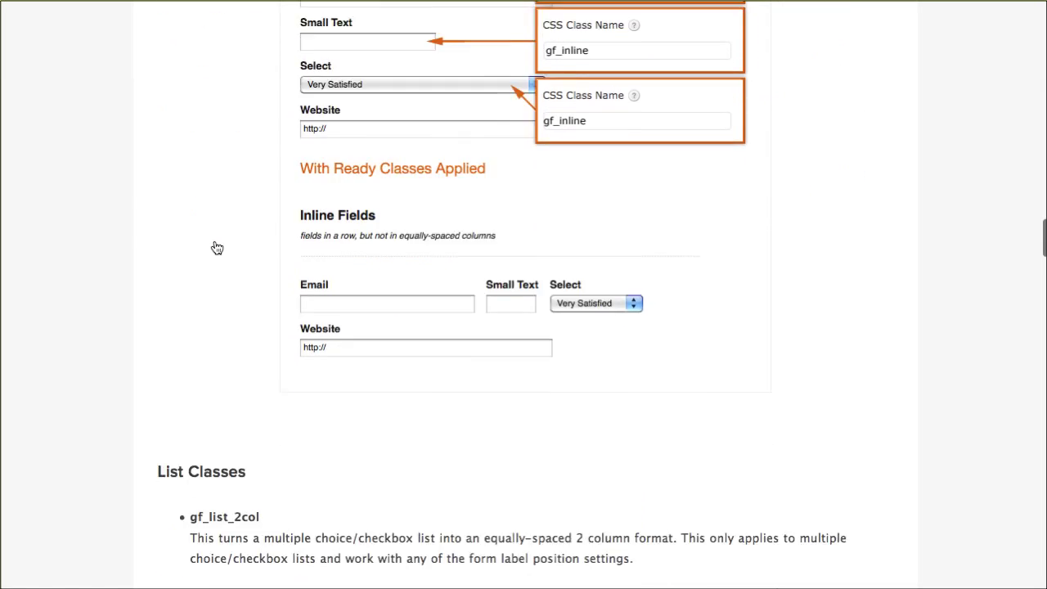
scroll("down", 3)
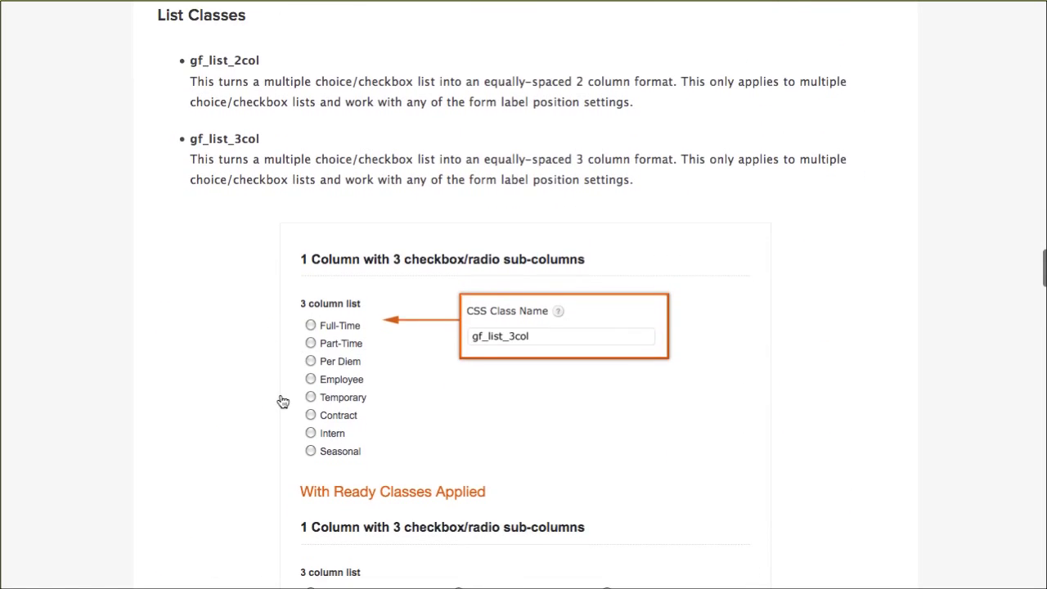
scroll("down", 3)
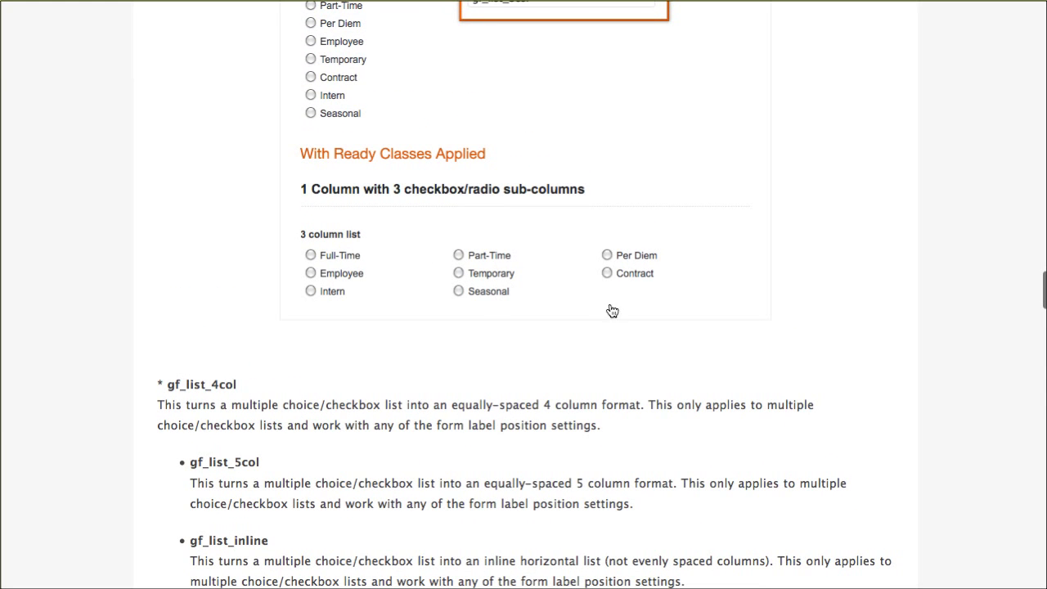
scroll("down", 3)
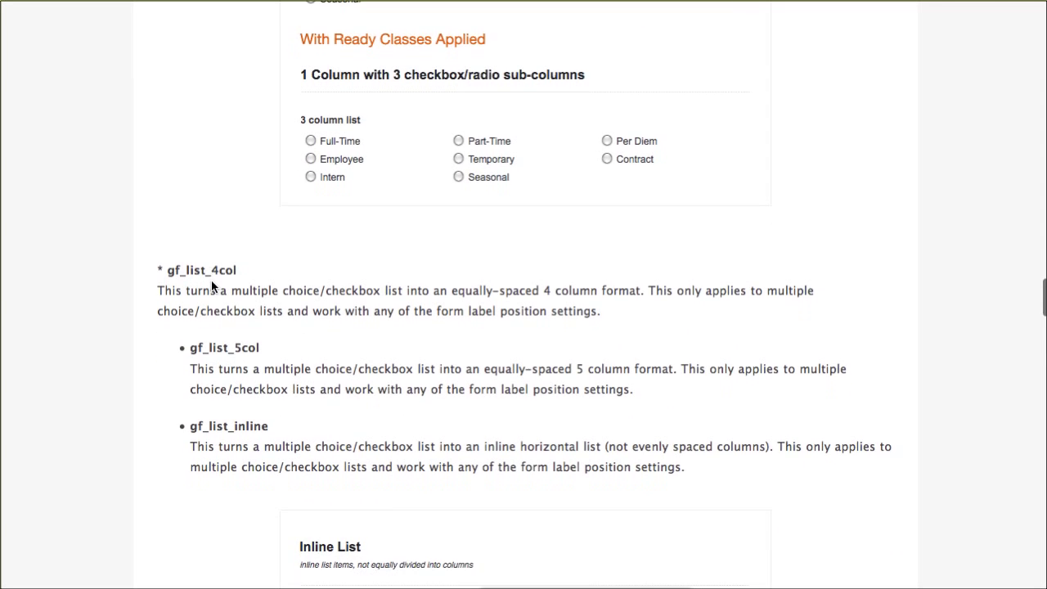
scroll("down", 3)
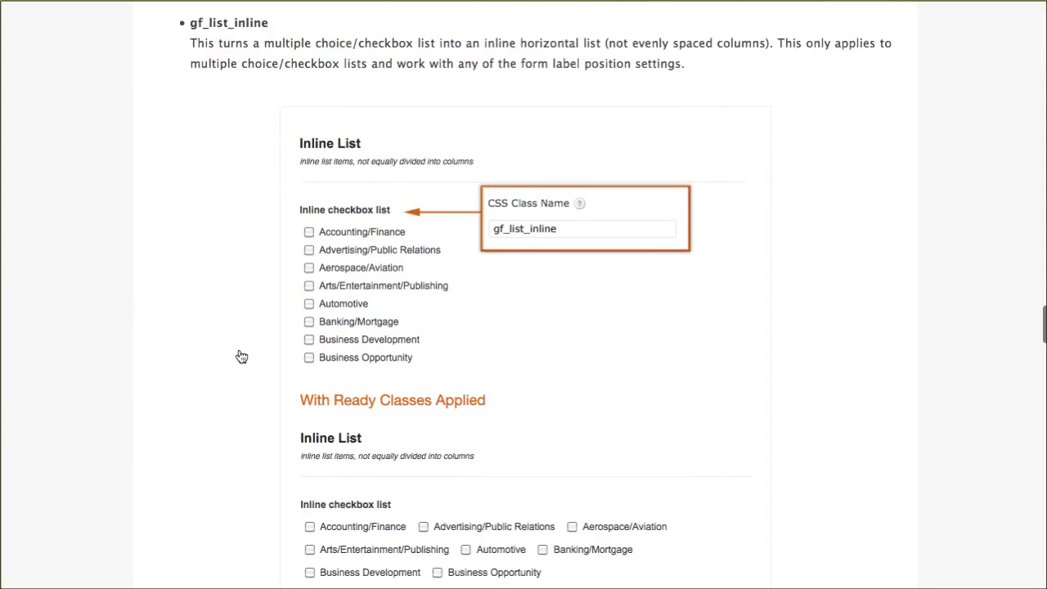
scroll("down", 3)
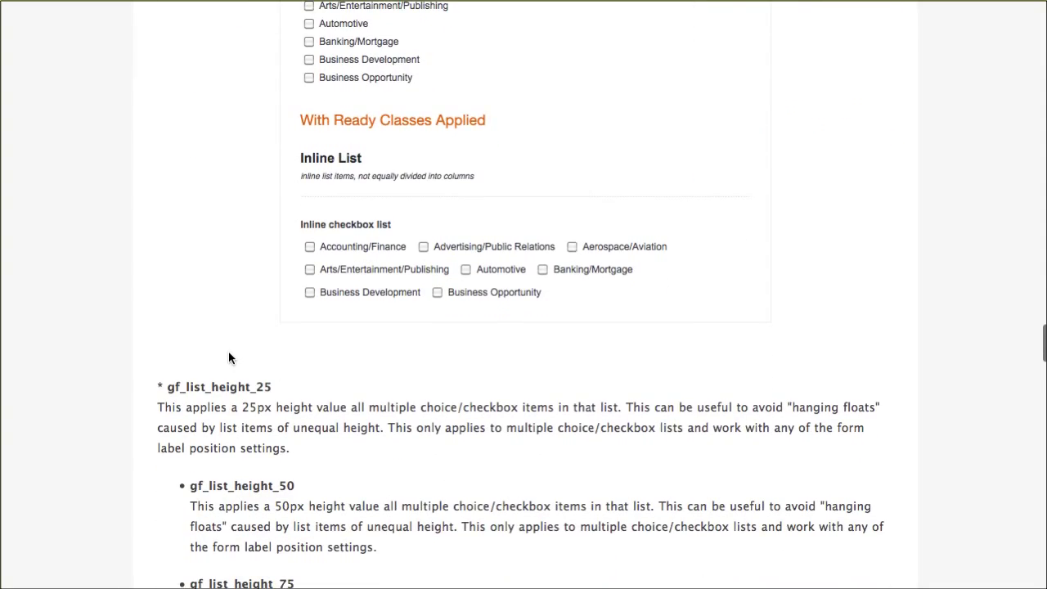
scroll("down", 3)
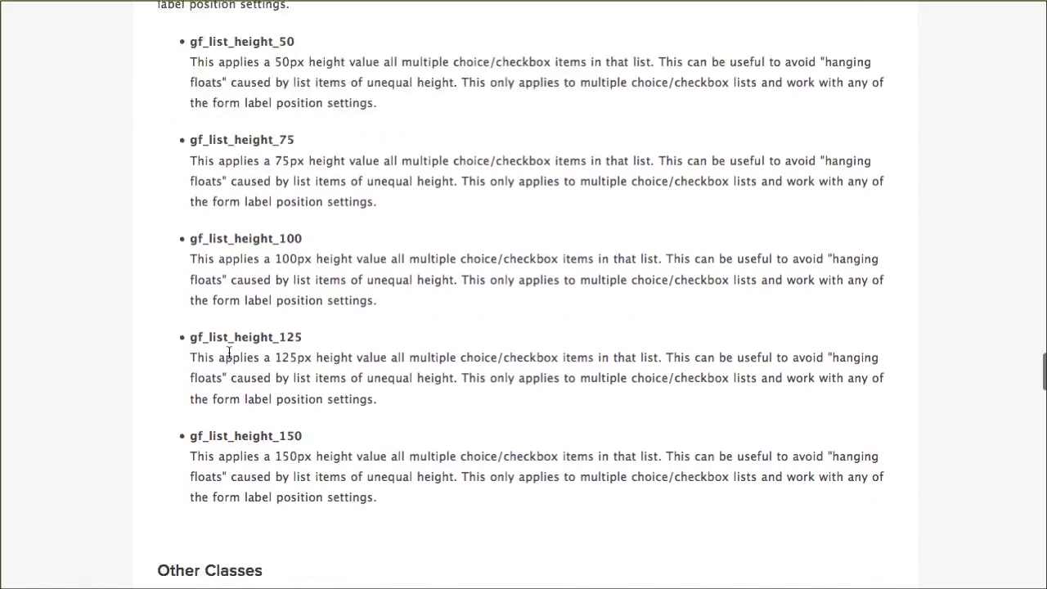
scroll("up", 3)
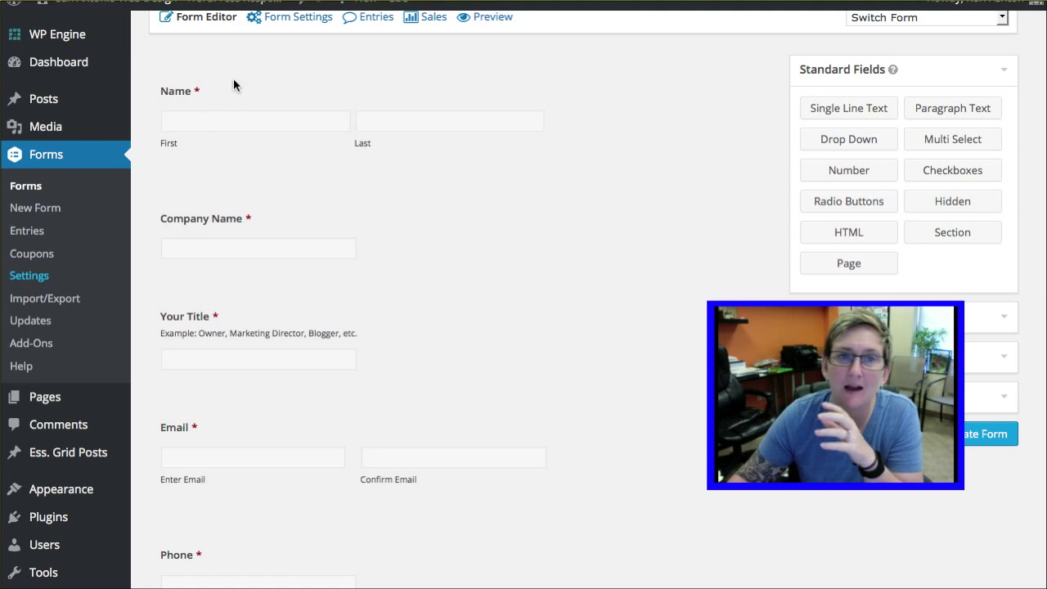
Set Output CSS to No in Gravity Forms General Settings and save
left_click(29, 275)
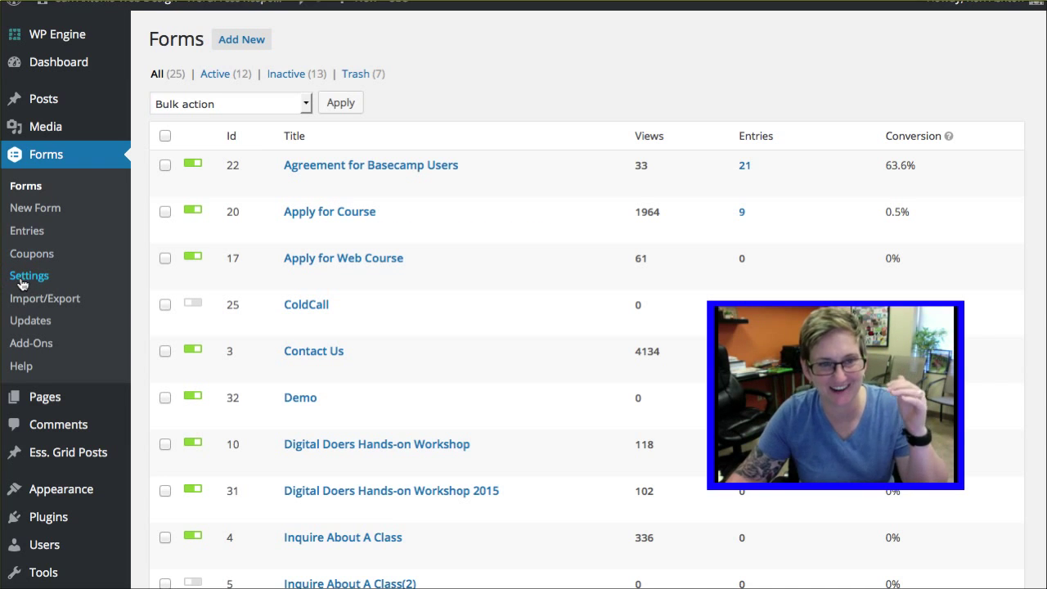
left_click(30, 275)
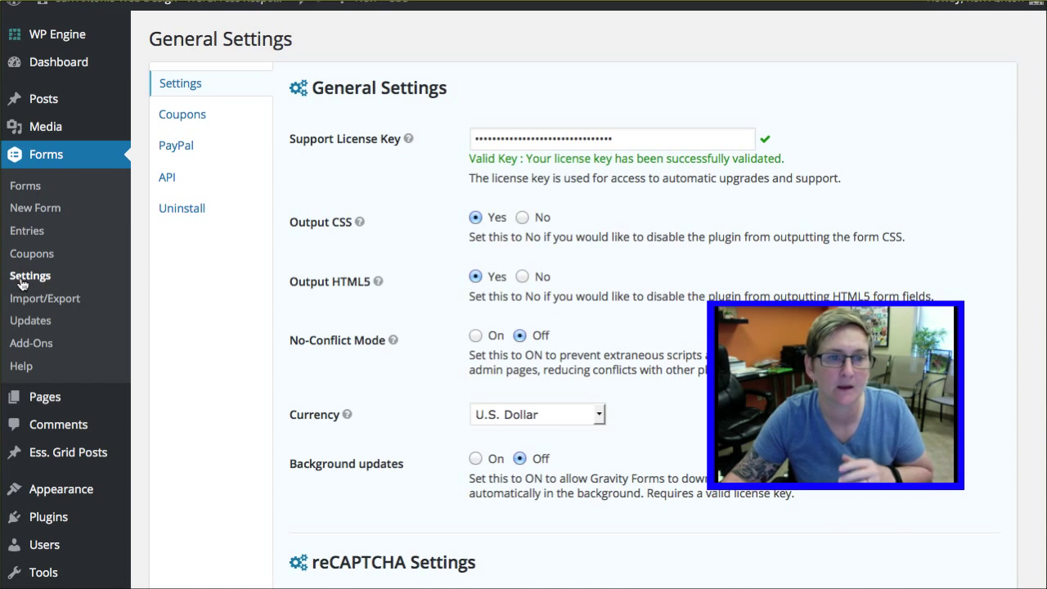
scroll("down", 3)
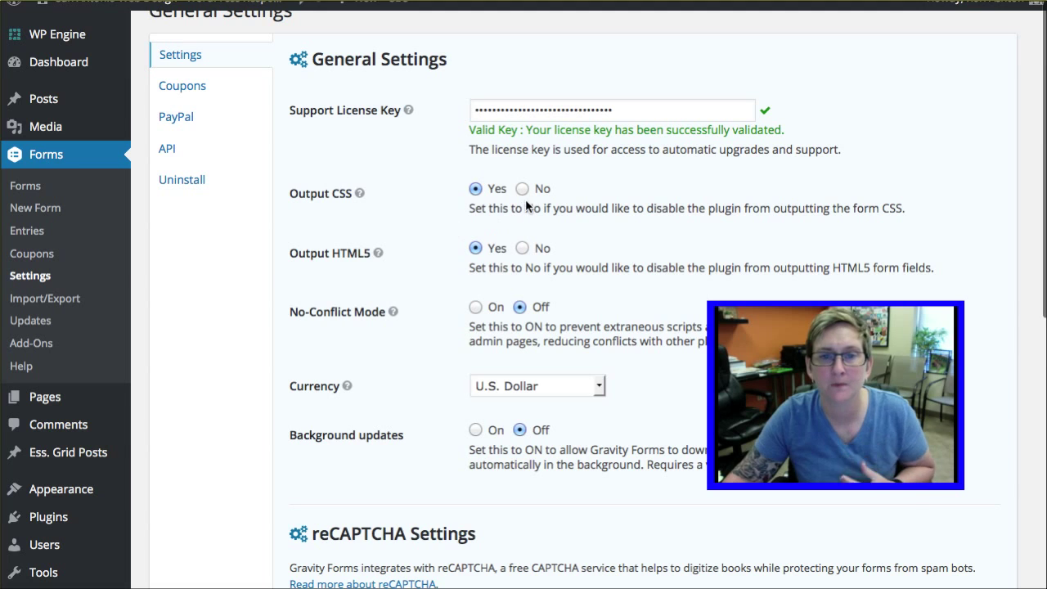
left_click(513, 189)
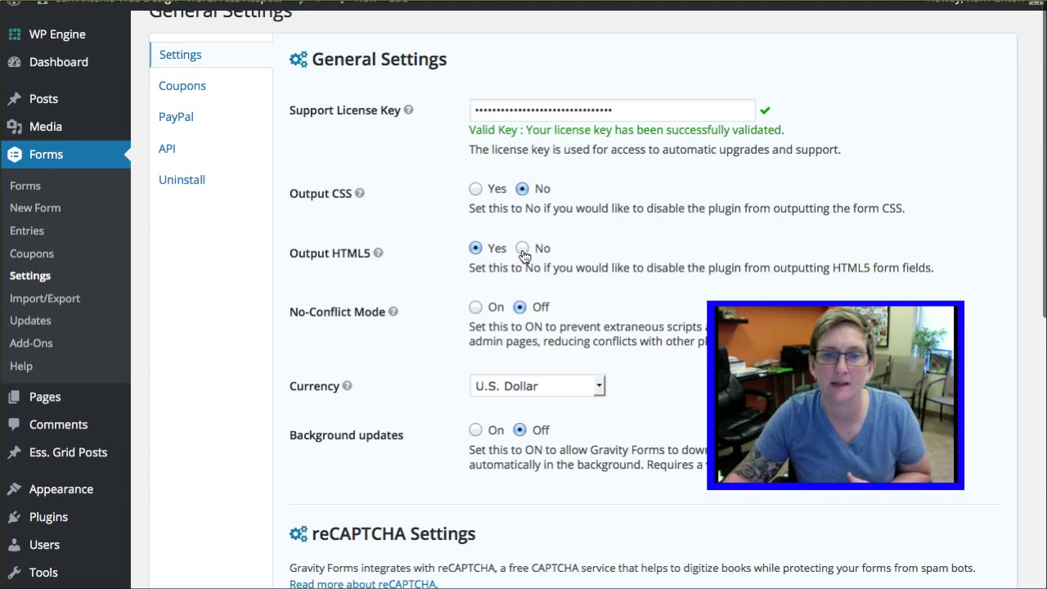
scroll("down", 3)
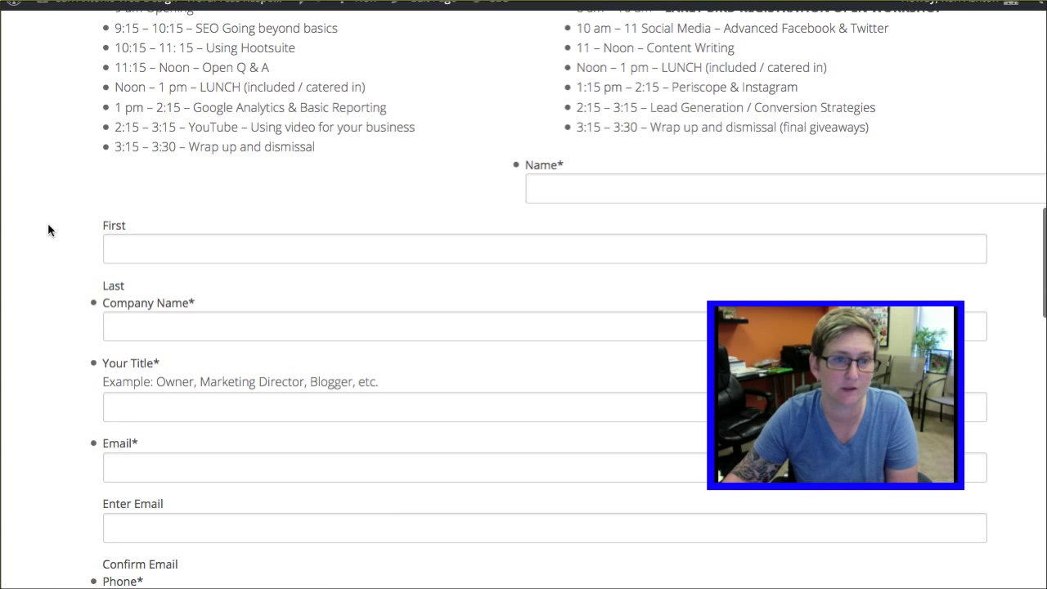
Scroll through the live registration page to review the unstyled, bulleted form
scroll("down", 3)
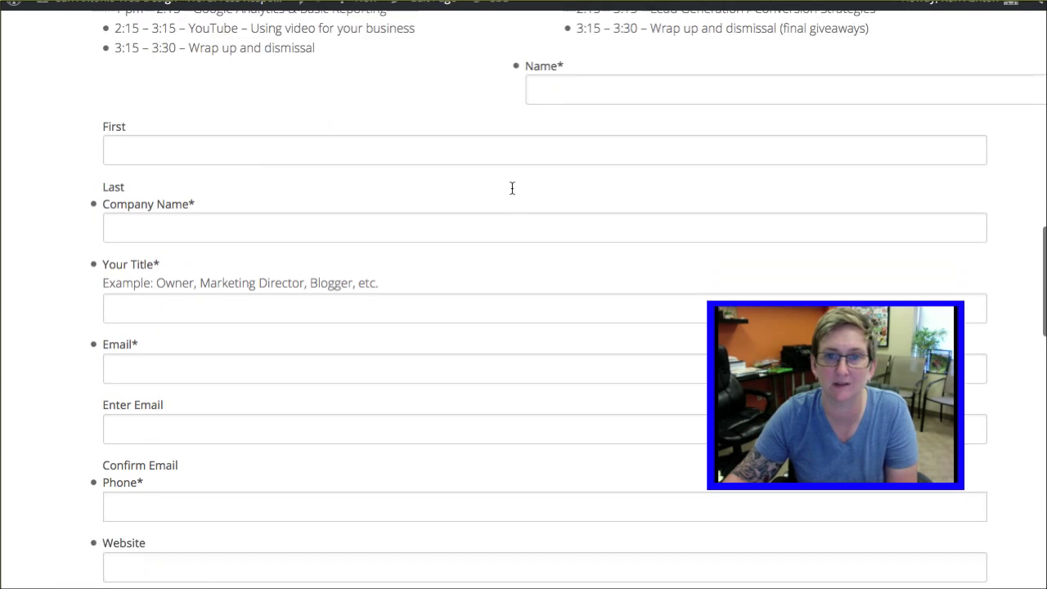
scroll("down", 3)
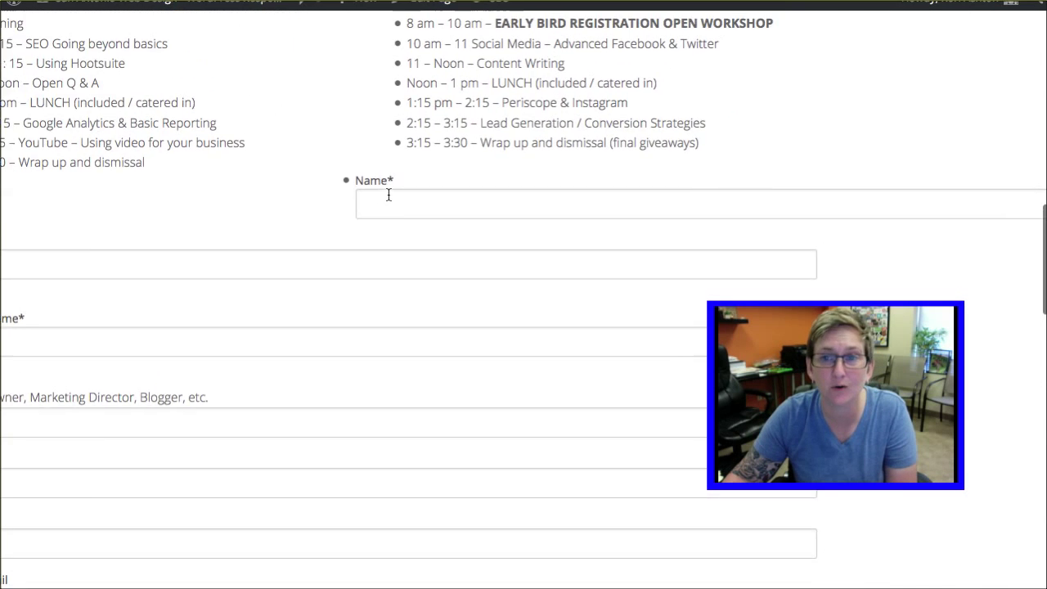
scroll("down", 3)
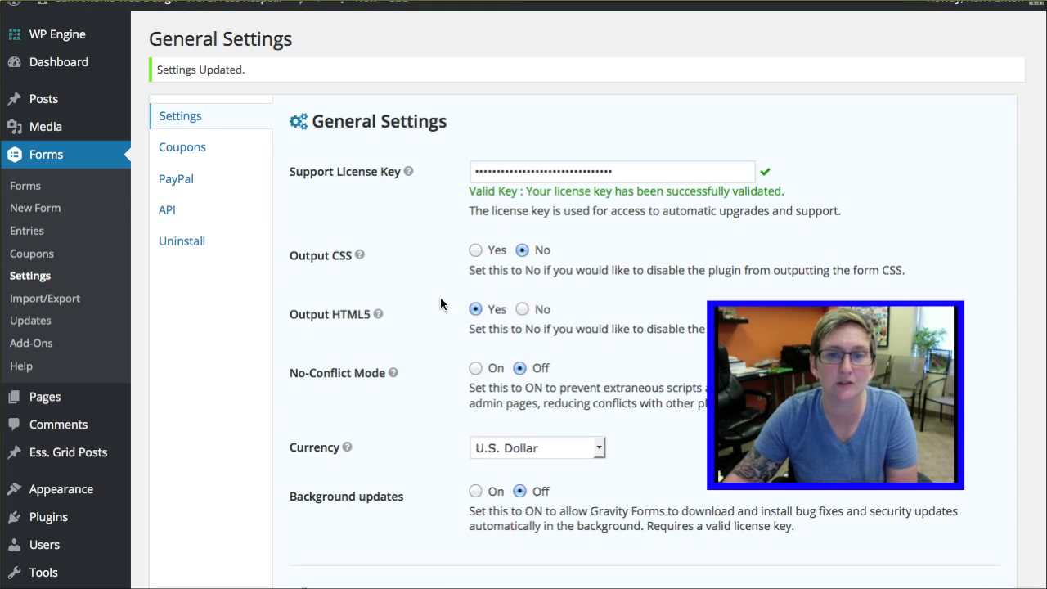
Set Output CSS back to Yes, toggle Output HTML5 to No and return it to Yes
left_click(473, 248)
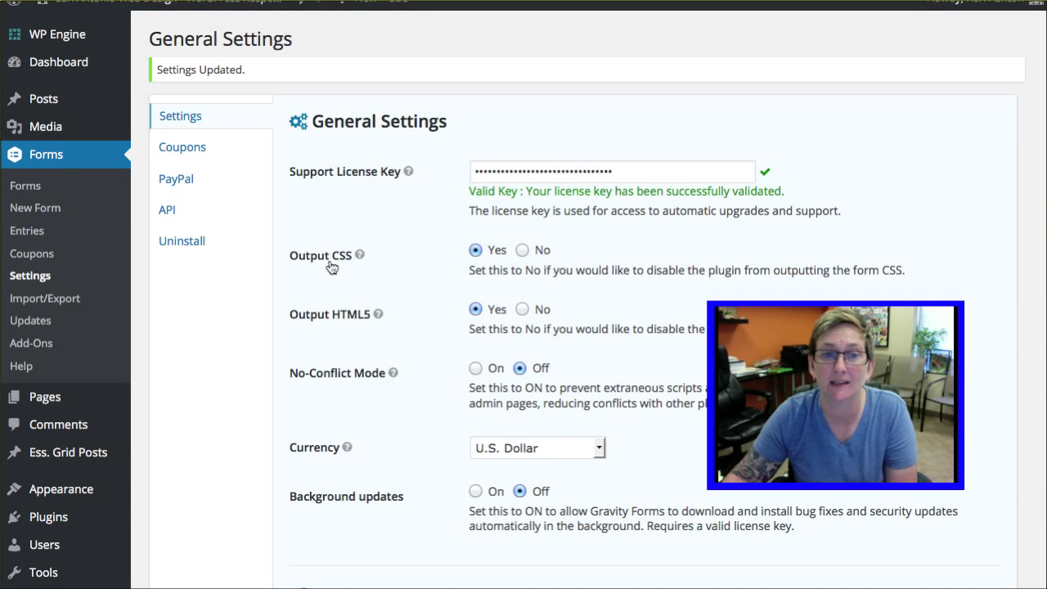
scroll("down", 3)
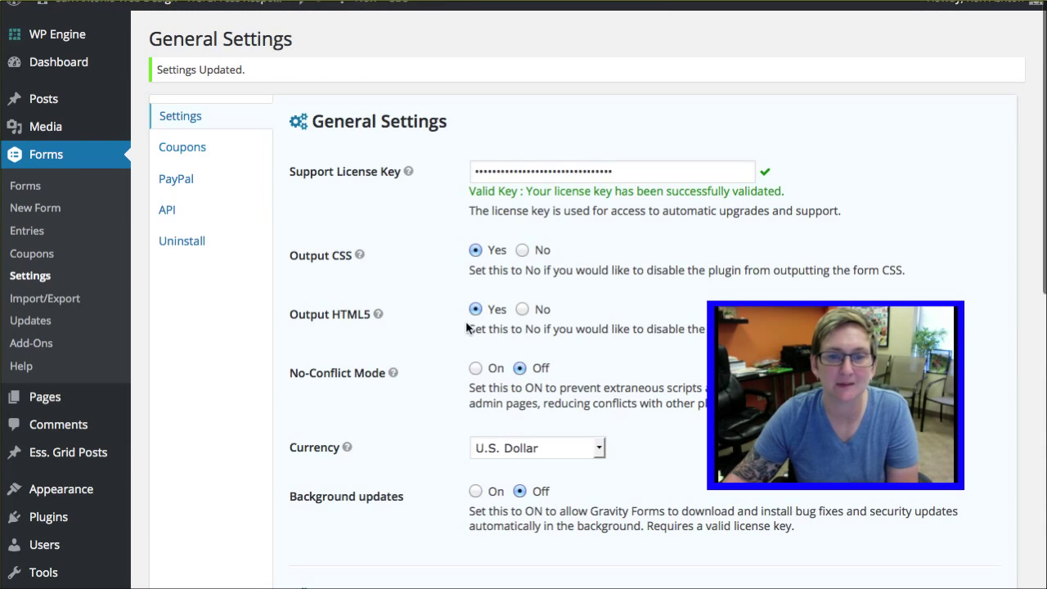
left_click(510, 310)
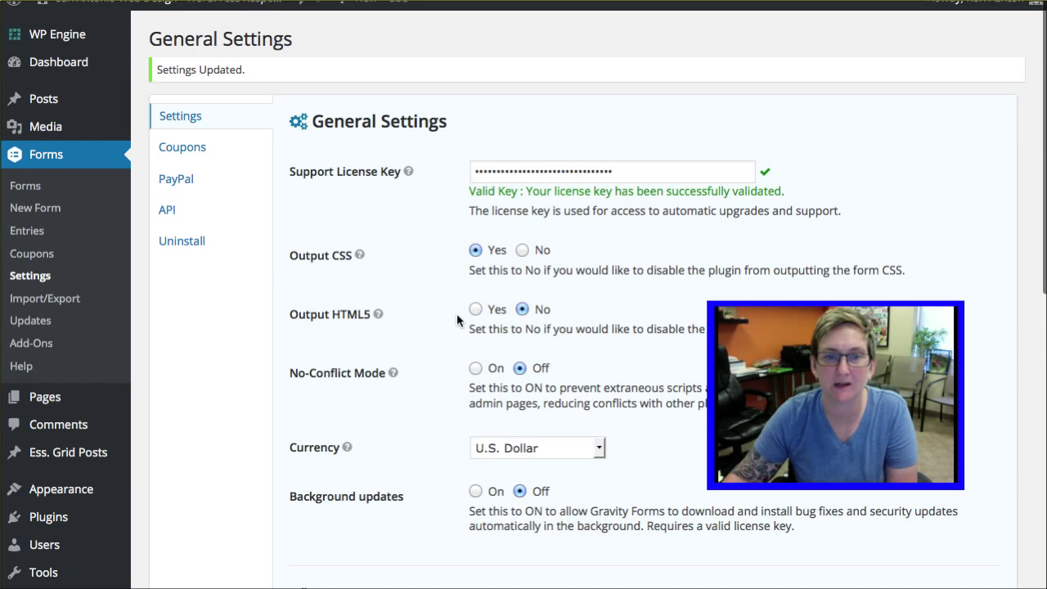
left_click(473, 309)
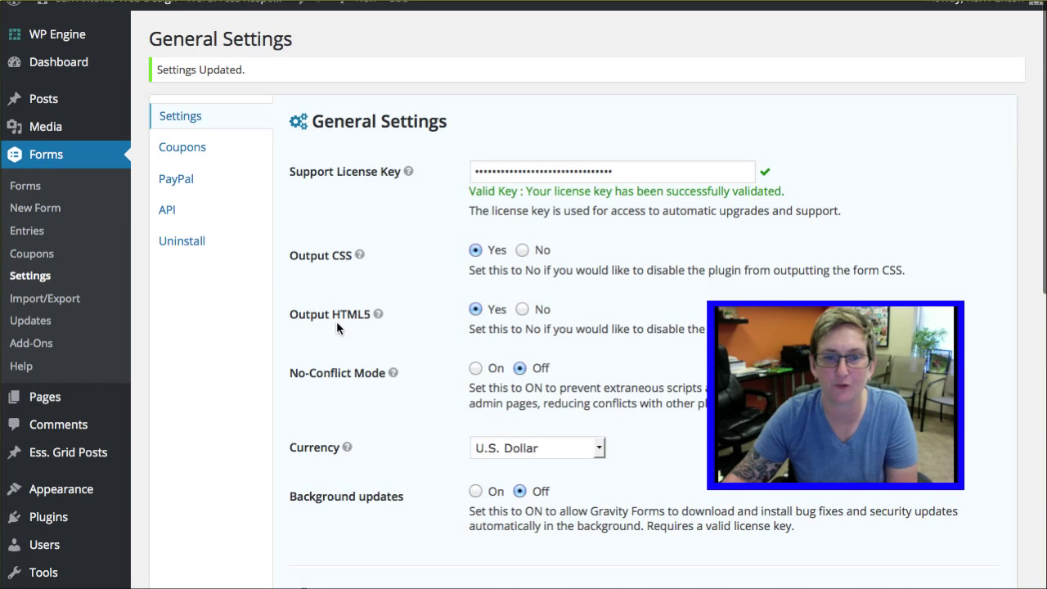
mouse_move(393, 129)
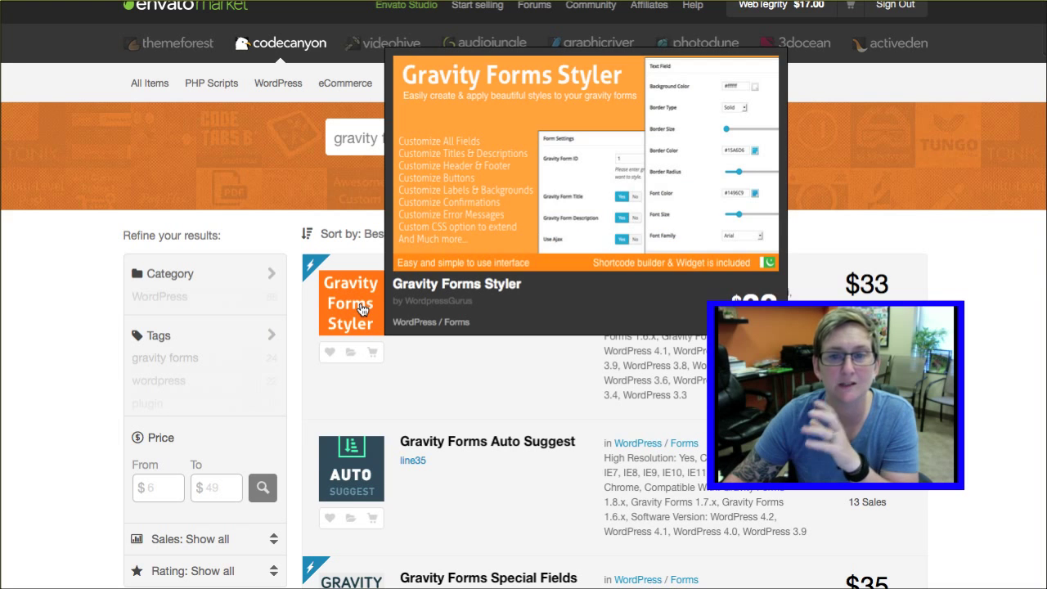
mouse_move(497, 399)
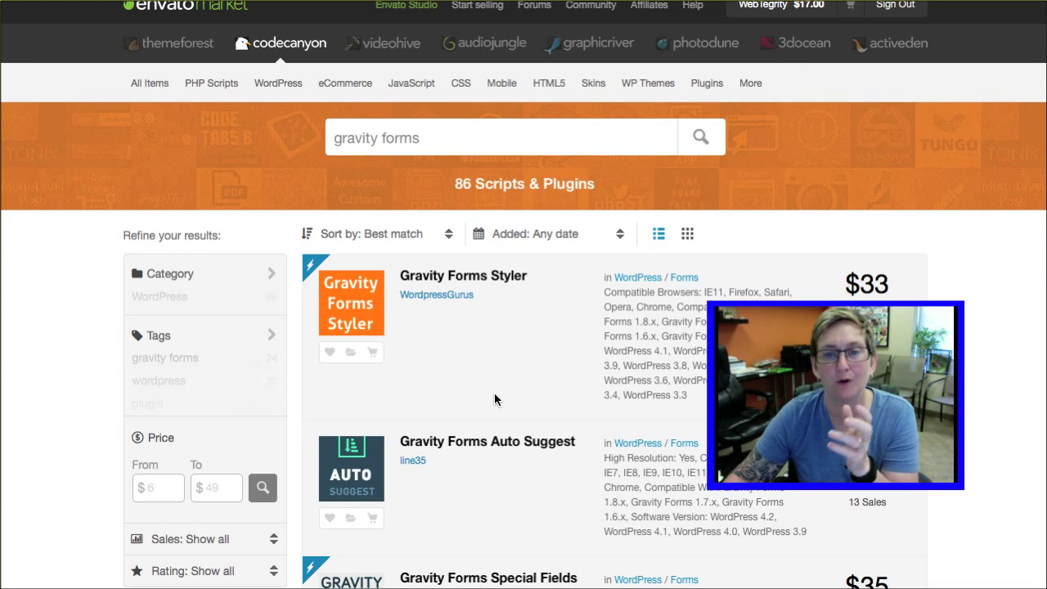